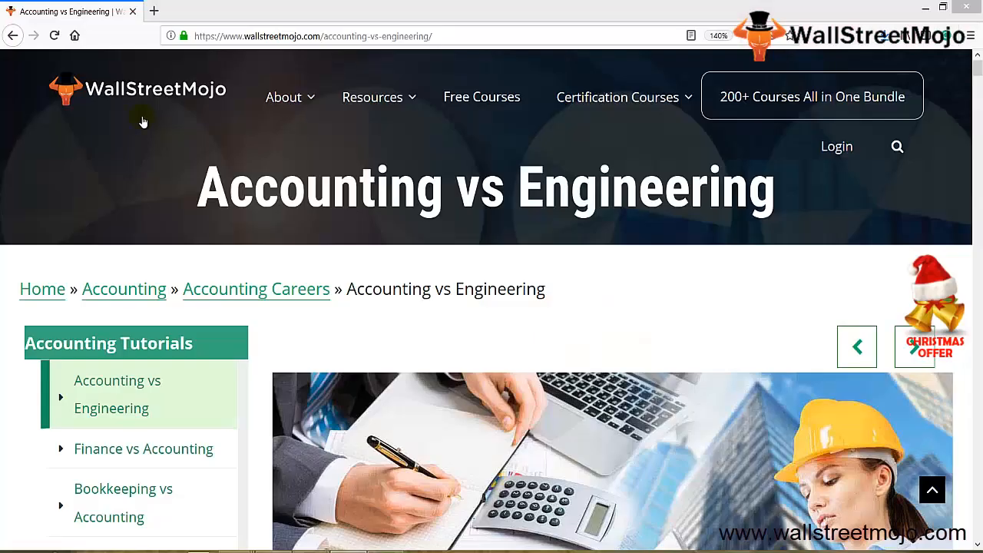
{"action": "mouse_move", "coordinate": [215, 111]}
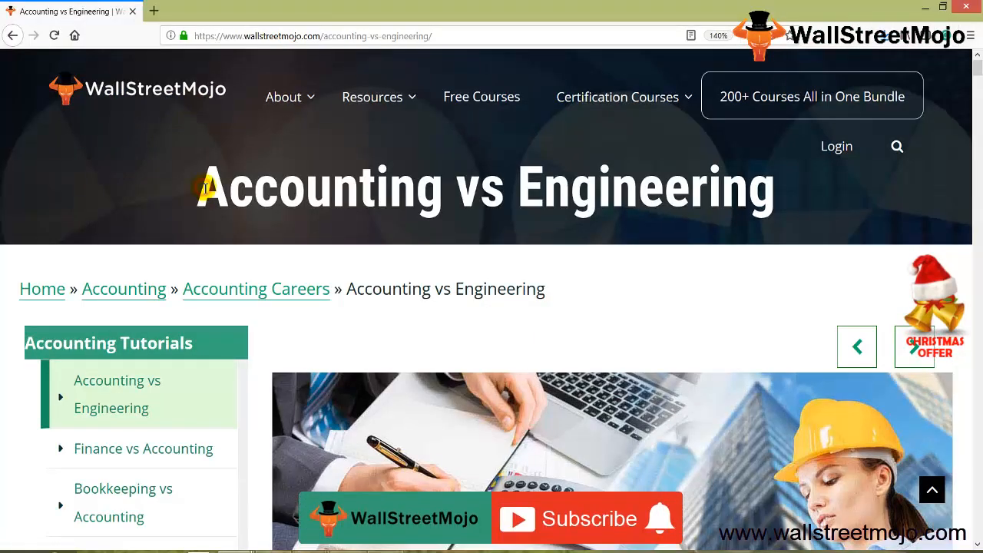
- Start a note in cell B3, then discard the half-typed entry
{"action": "left_click", "coordinate": [587, 519]}
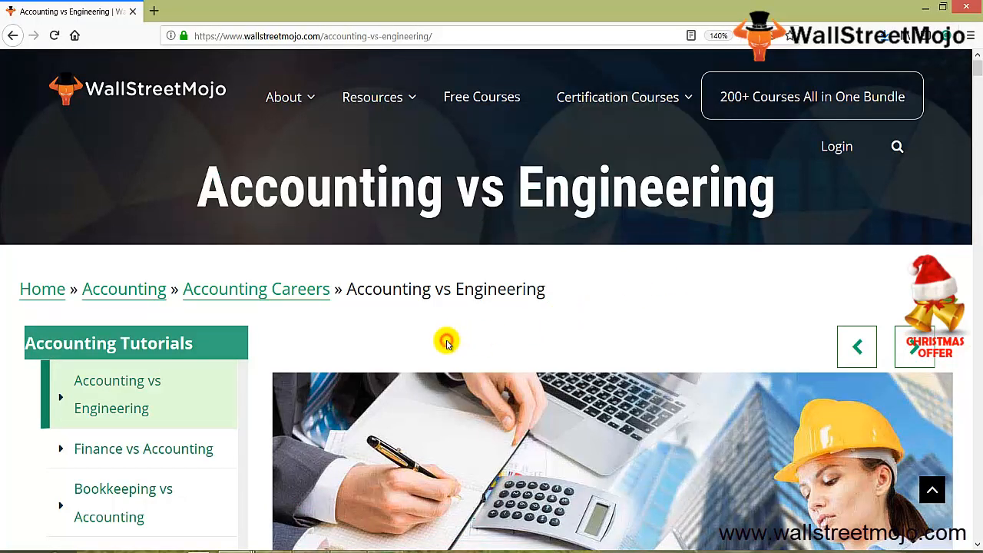
{"action": "scroll", "scroll_direction": "down", "scroll_amount": 3}
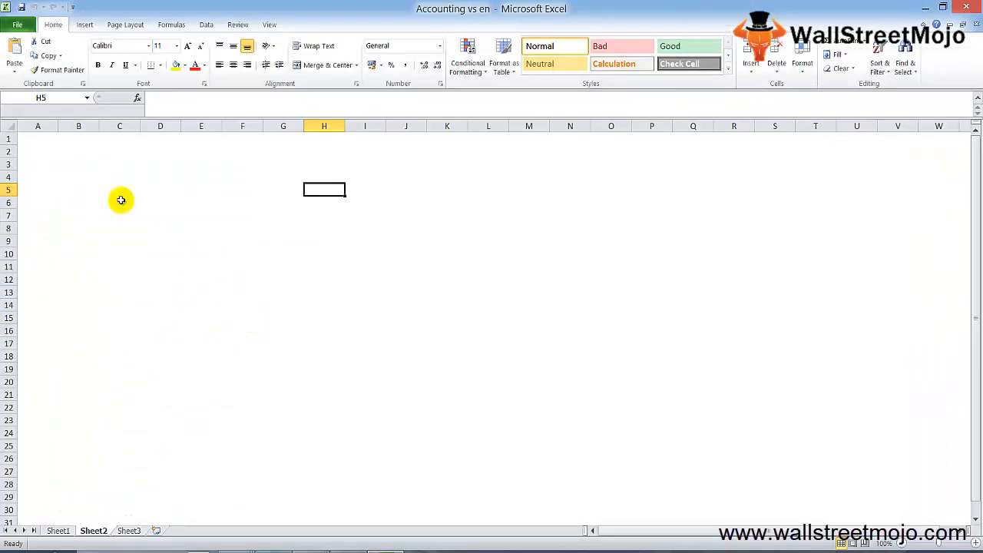
{"action": "left_click", "coordinate": [78, 151]}
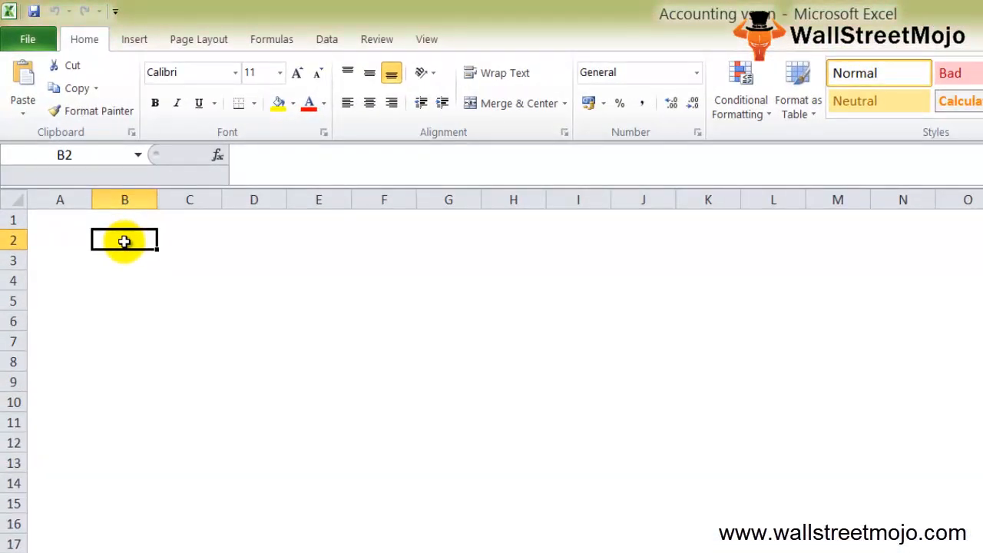
{"action": "left_click", "coordinate": [124, 281]}
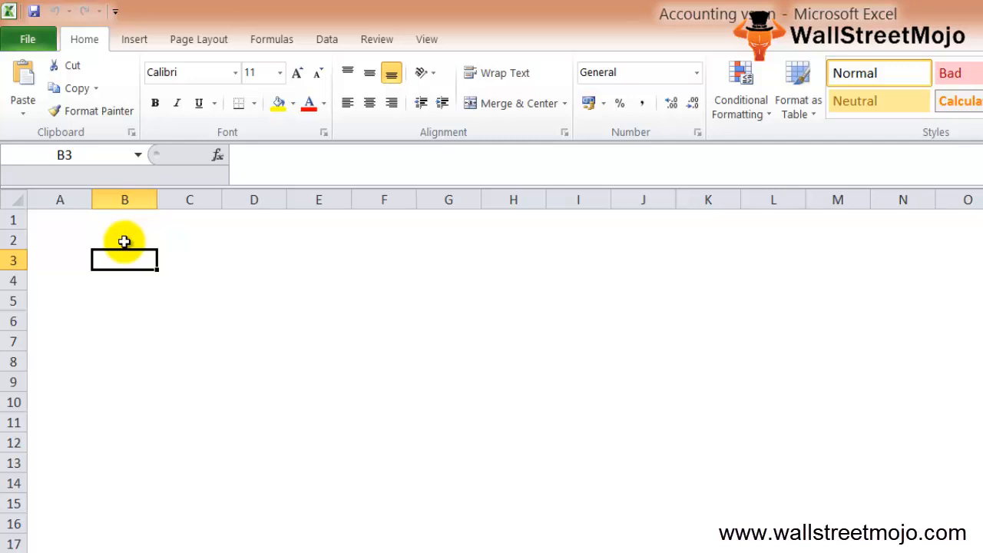
{"action": "type", "text": "do uo"}
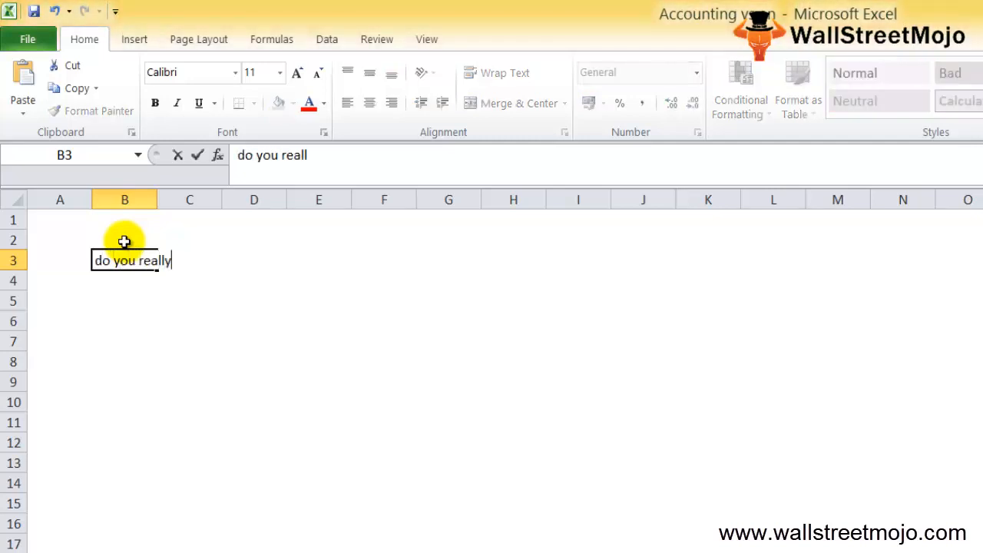
{"action": "key", "text": "Enter"}
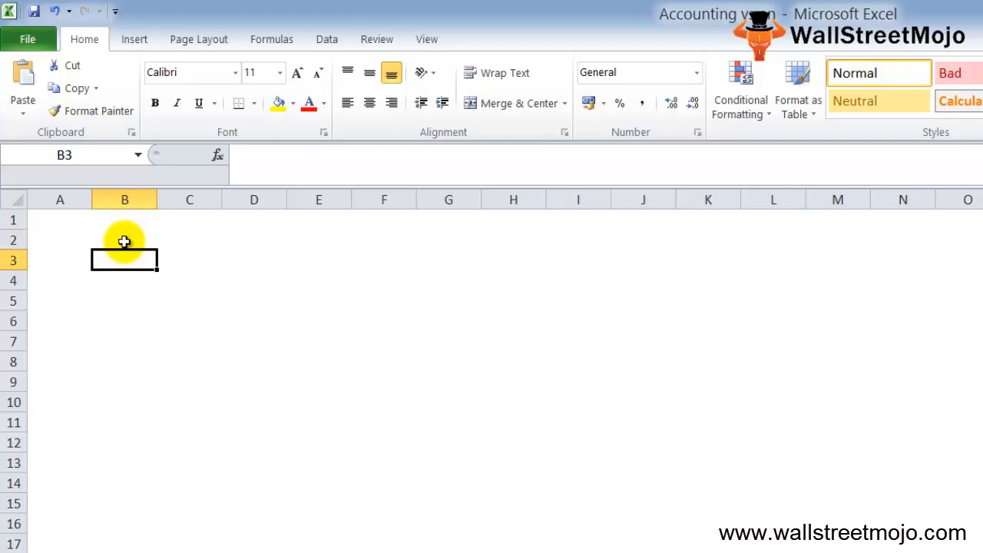
- Enter 'Detailed oriented' in B4 and 'accountants' in B7
{"action": "key", "text": "down"}
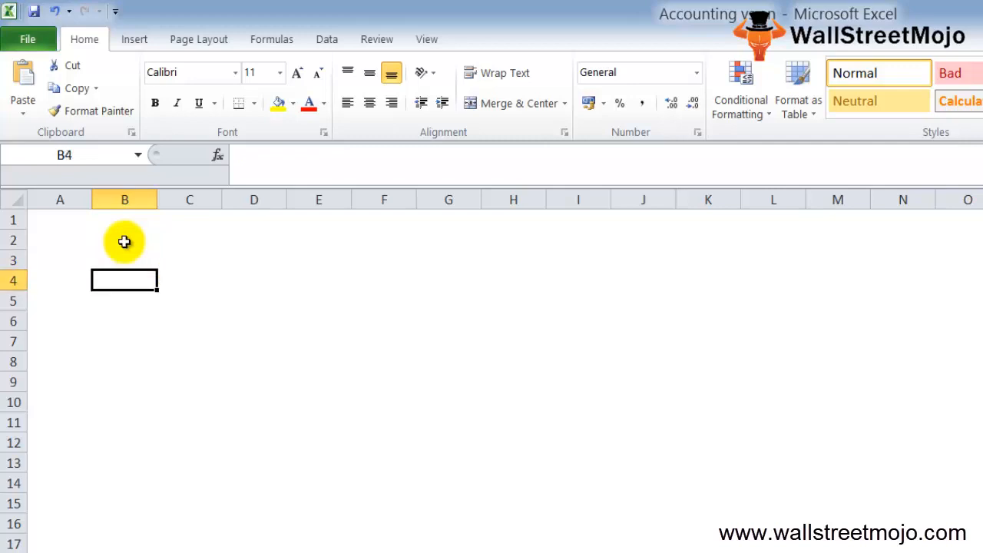
{"action": "double_click", "coordinate": [125, 281]}
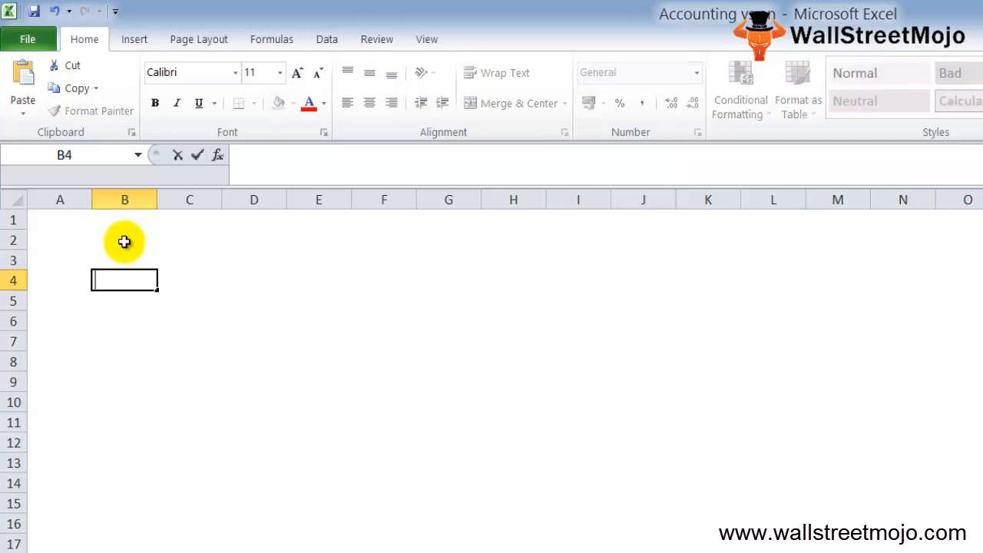
{"action": "type", "text": "Deti"}
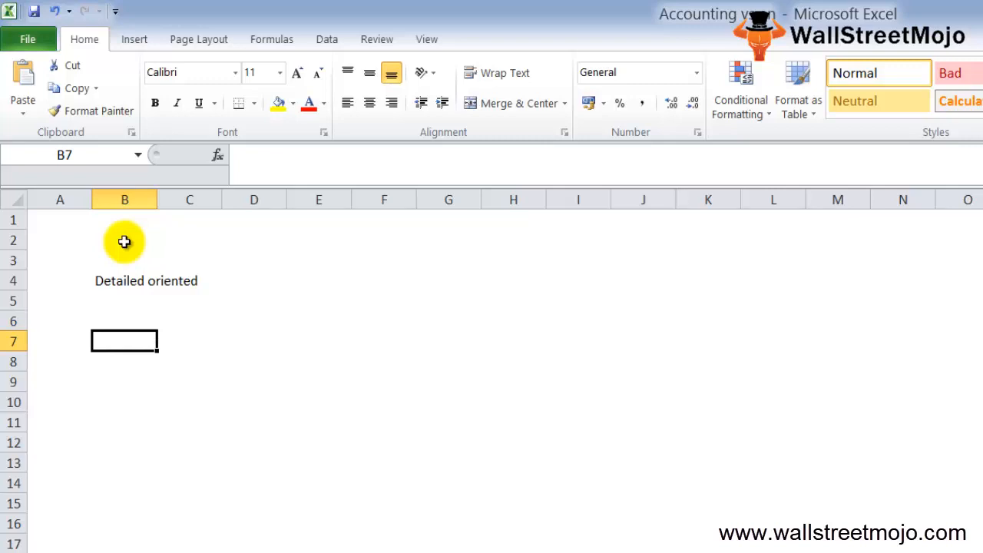
{"action": "type", "text": "accountants"}
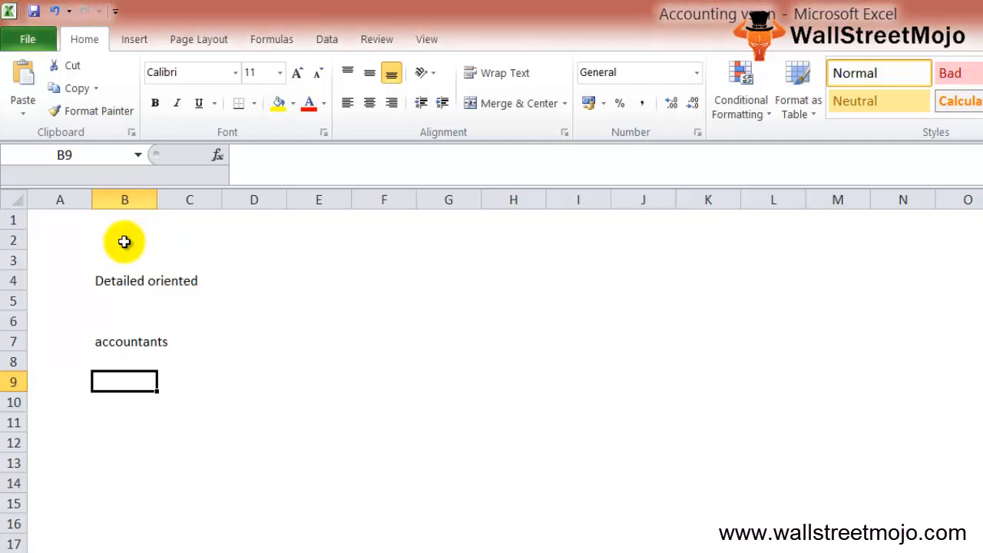
- Enter Tax in B9, Top in B11, Computer in B13 and chemical in B14
{"action": "type", "text": "Tx"}
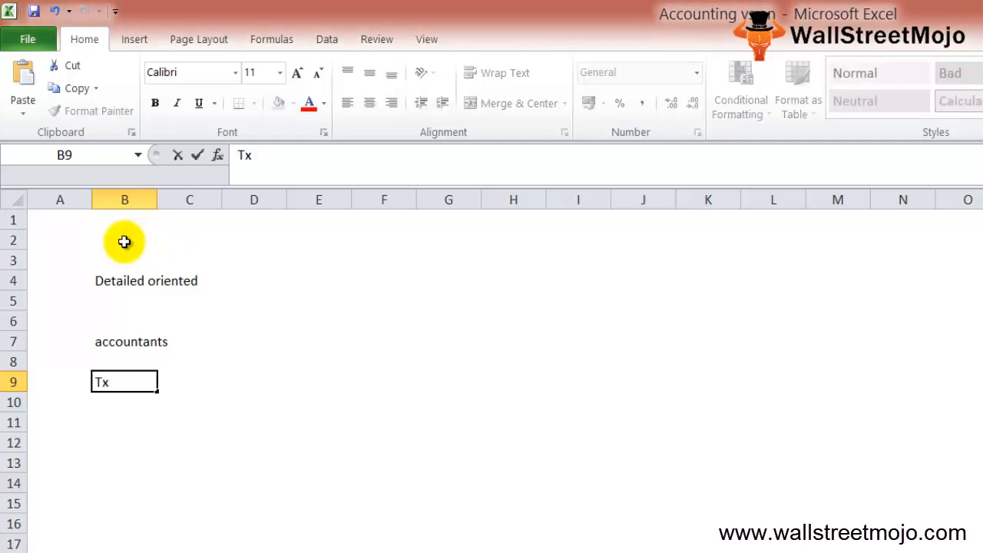
{"action": "key", "text": "Enter"}
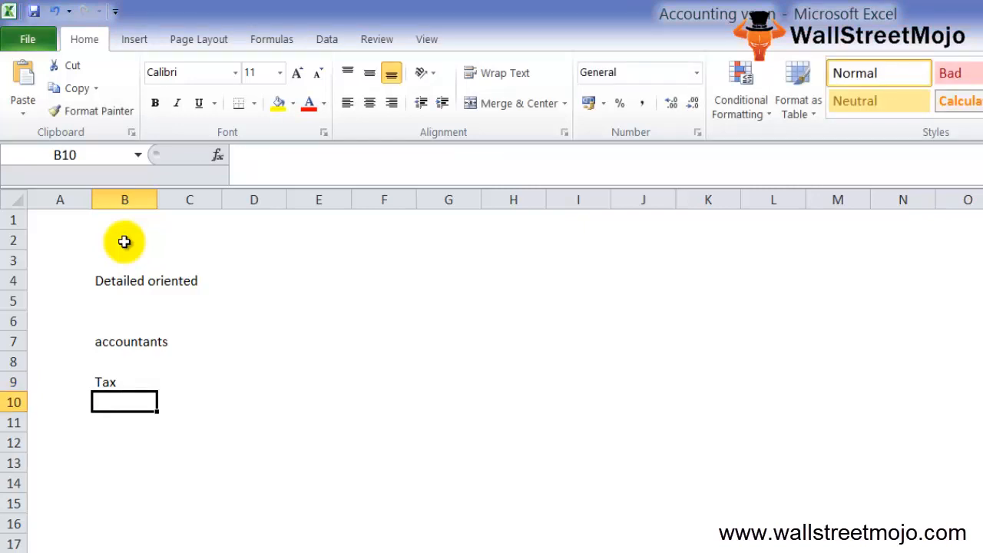
{"action": "key", "text": "Down"}
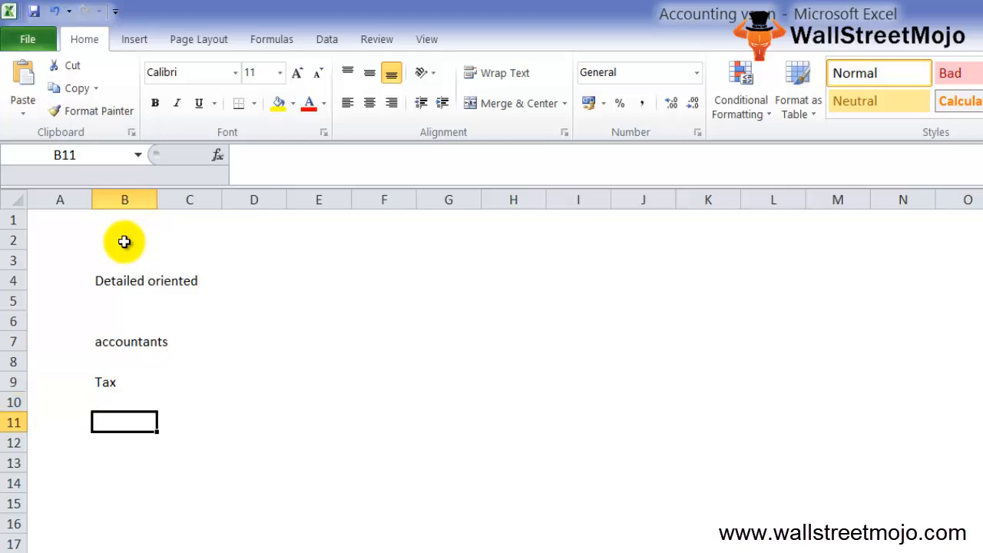
{"action": "type", "text": "Top"}
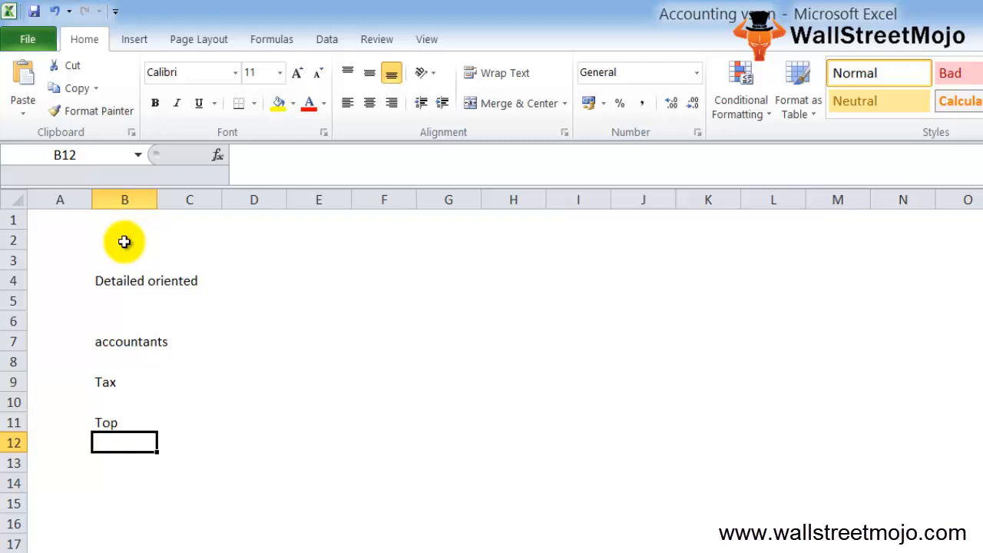
{"action": "key", "text": "Down"}
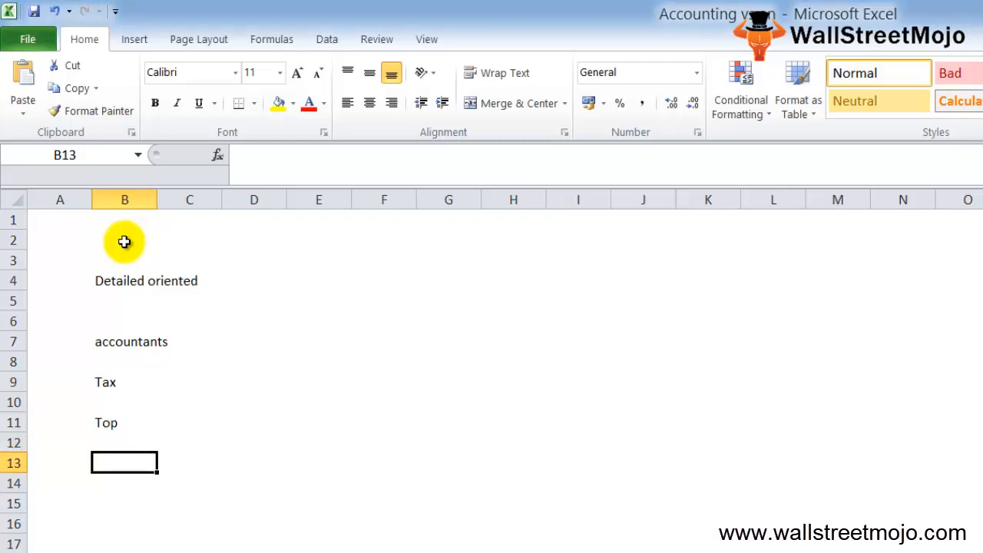
{"action": "type", "text": "Computer"}
{"action": "left_click", "coordinate": [124, 483]}
{"action": "type", "text": "chemical"}
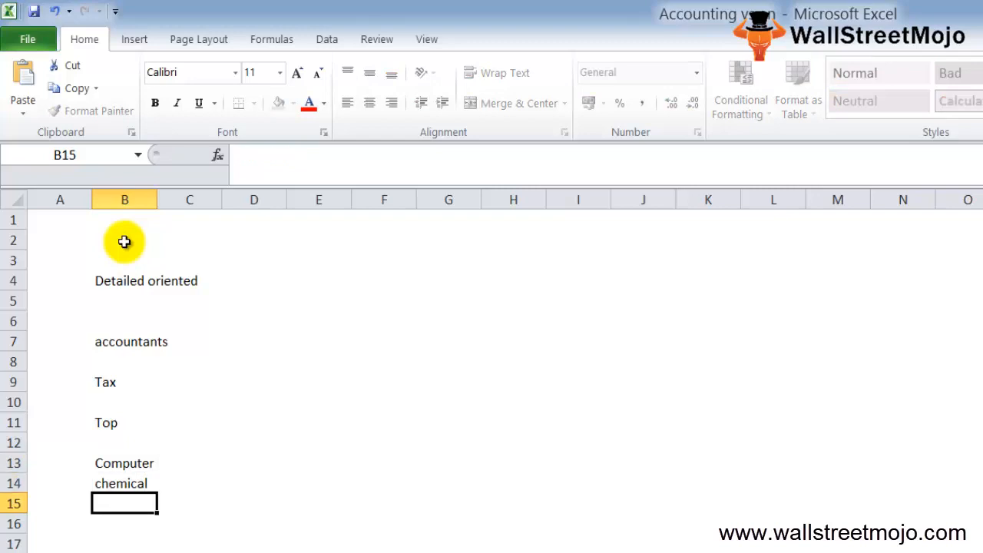
{"action": "type", "text": "mechincal"}
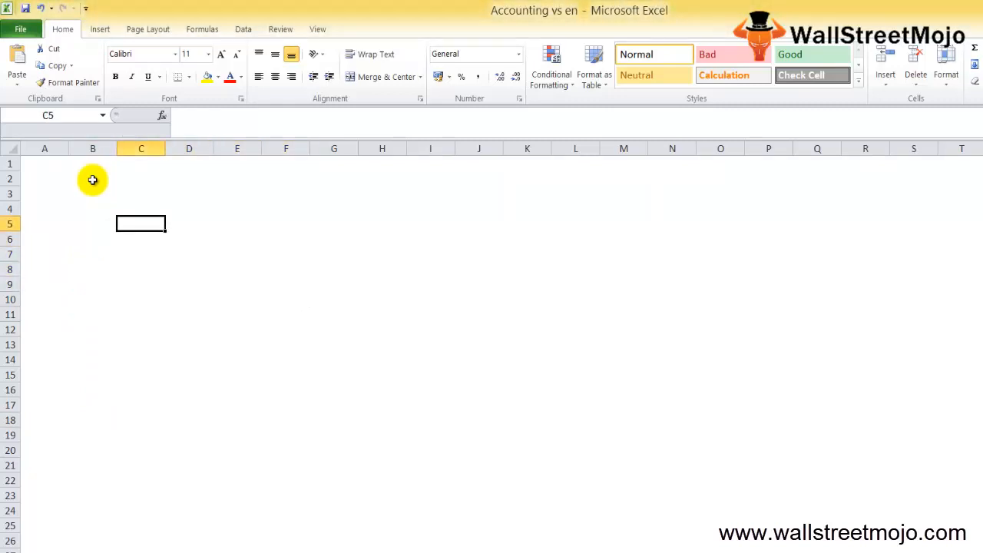
- Build the numbered Accounting list: 1 CA, 2 '2--3', and begin 'Public accounting' as 3
{"action": "left_click", "coordinate": [140, 193]}
{"action": "type", "text": "Accounting"}
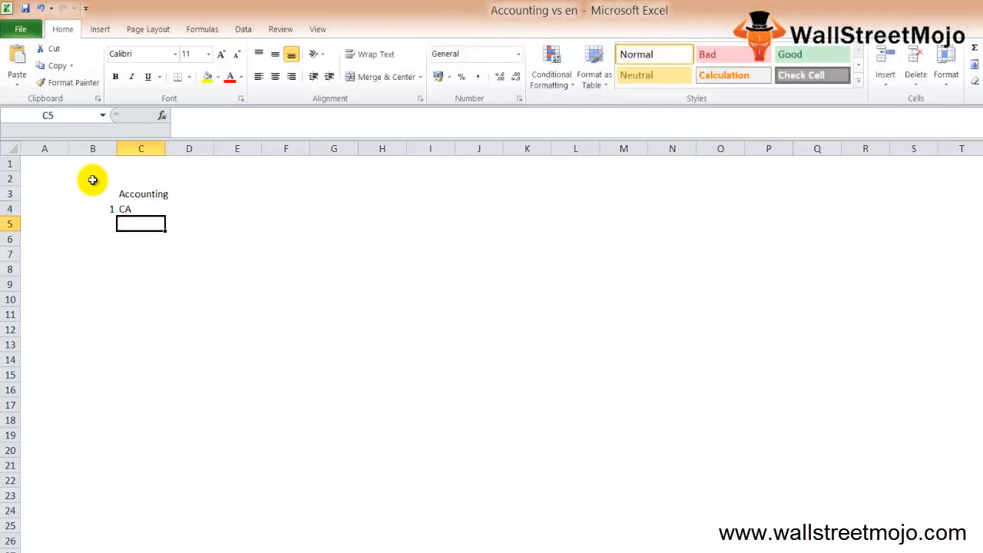
{"action": "type", "text": "22"}
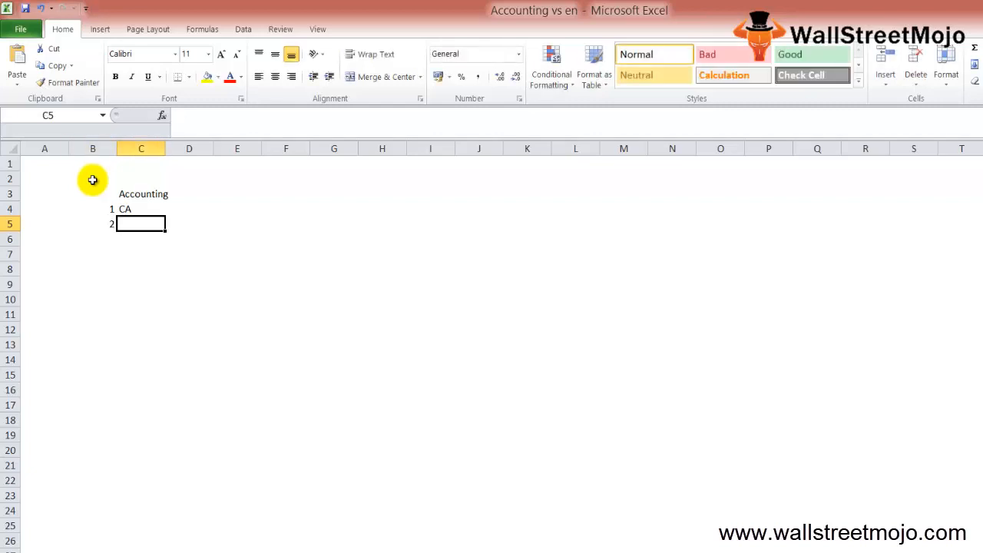
{"action": "type", "text": "2-3"}
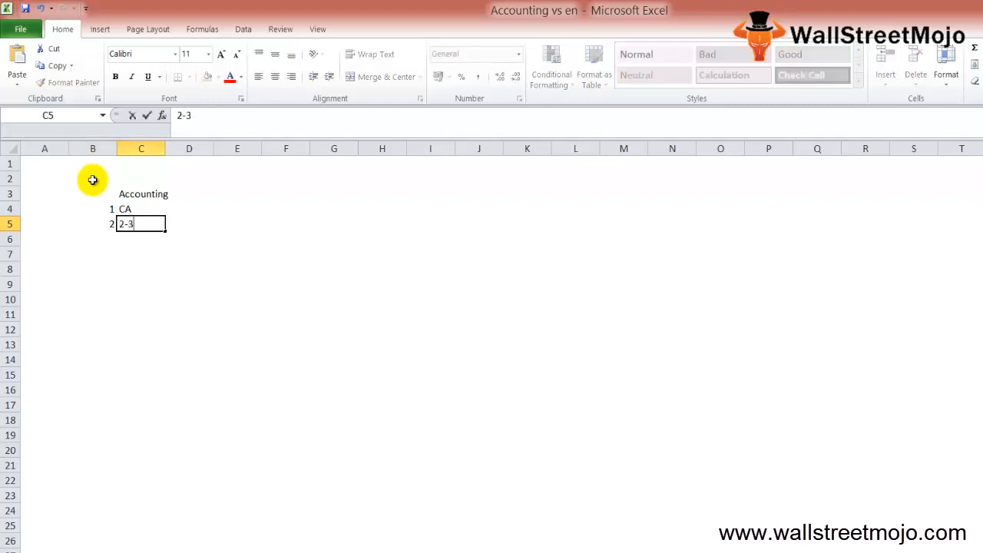
{"action": "key", "text": "Backspace"}
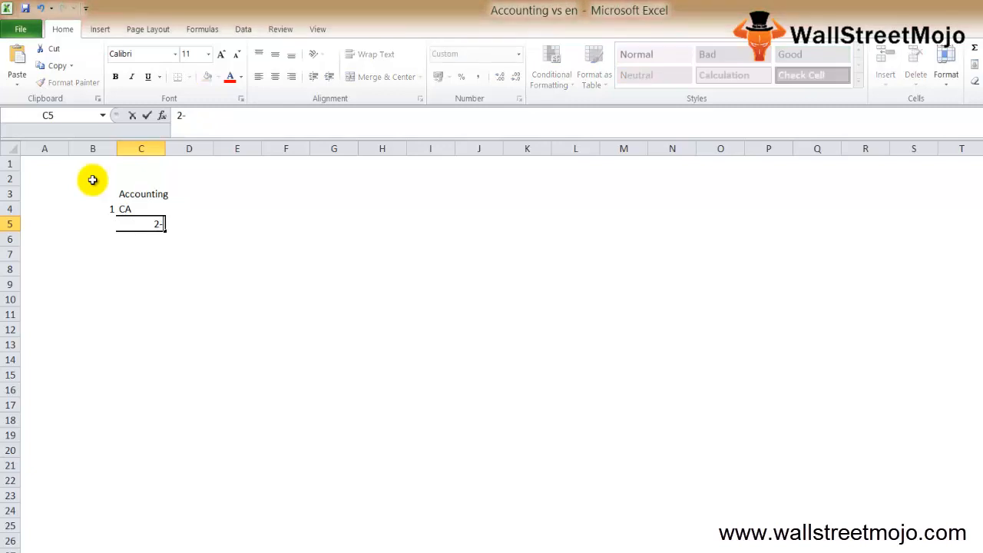
{"action": "type", "text": "-3"}
{"action": "key", "text": "Enter"}
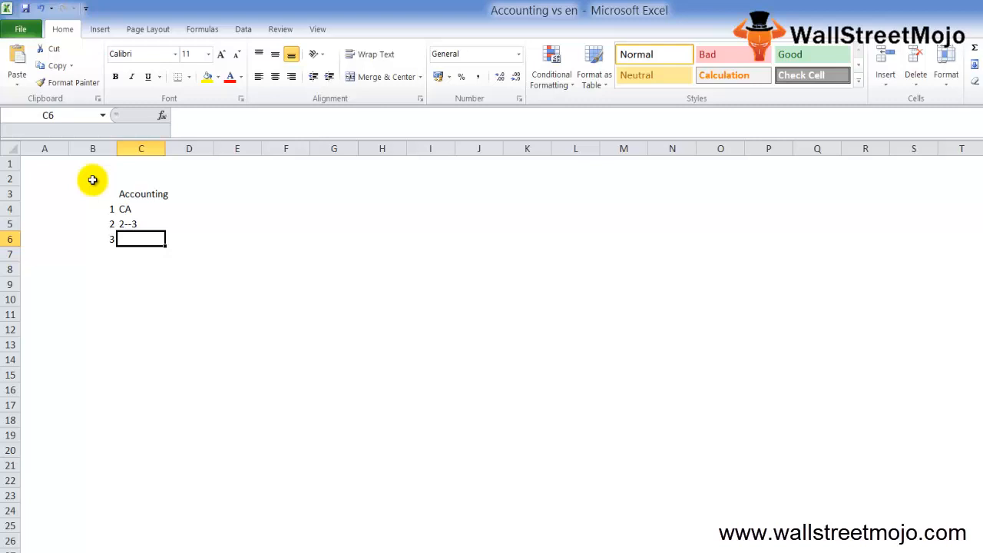
{"action": "type", "text": "Public accounting"}
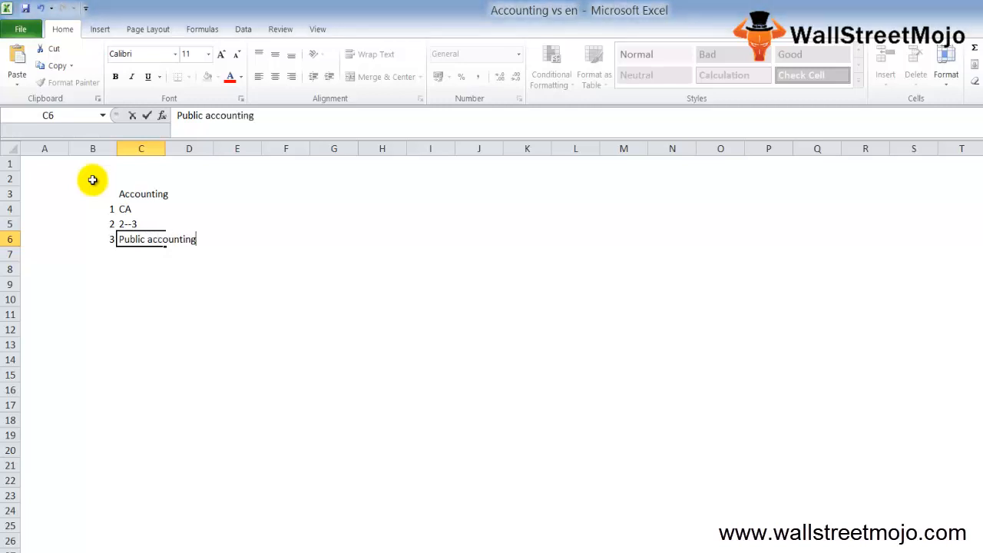
- Add Public accounting as item 3, CPA with 15% below, and item 4 MBA
{"action": "key", "text": "Enter"}
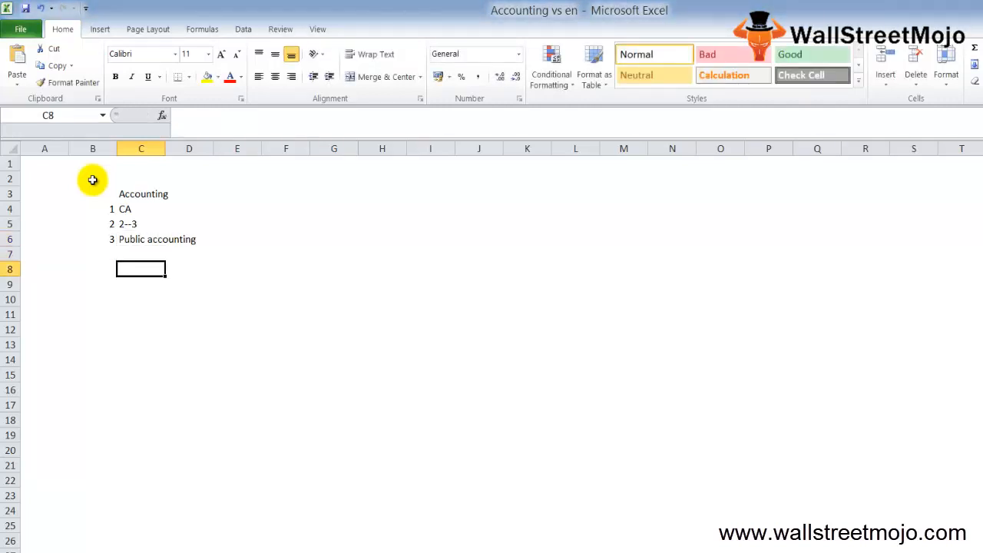
{"action": "type", "text": "CPA"}
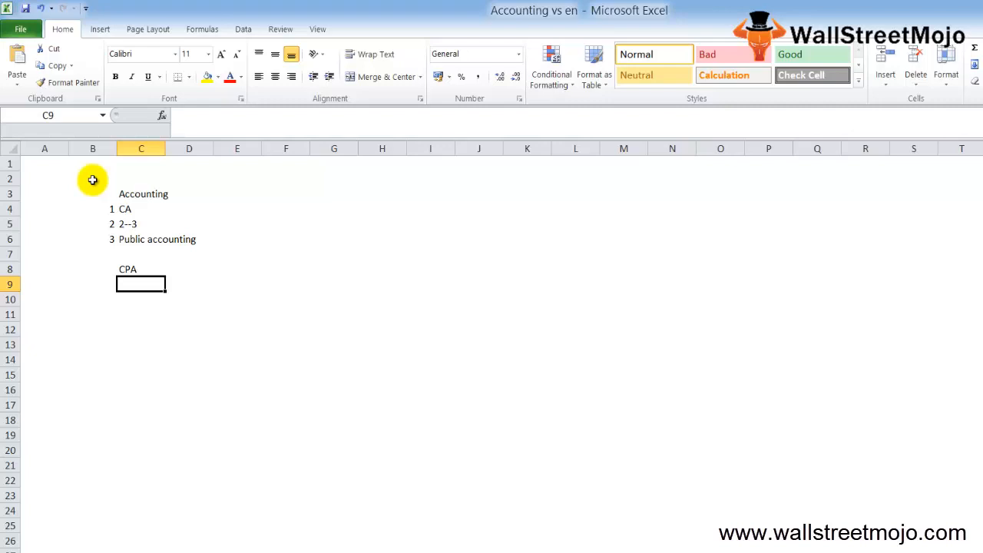
{"action": "type", "text": "15%"}
{"action": "left_click", "coordinate": [92, 314]}
{"action": "type", "text": "4"}
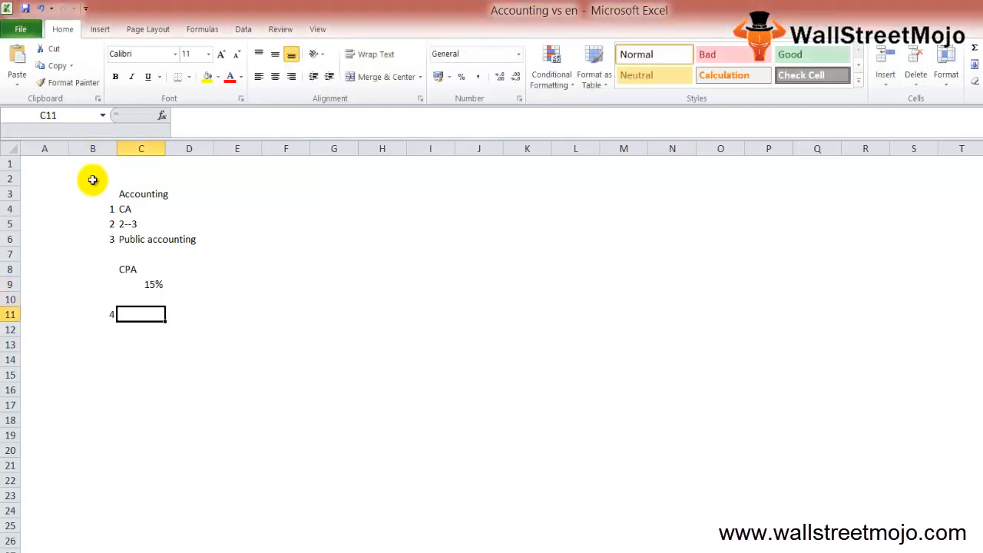
{"action": "type", "text": "MBA"}
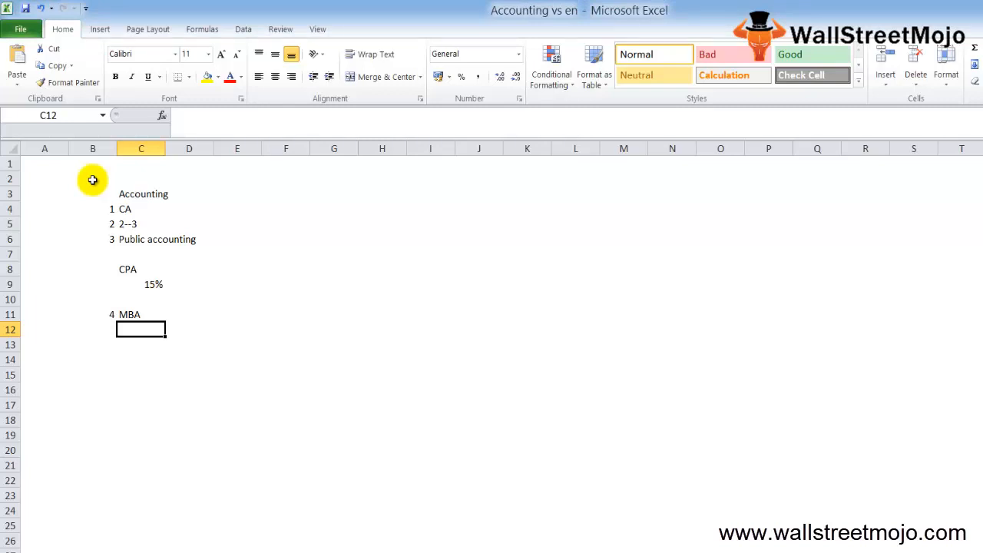
{"action": "left_click", "coordinate": [237, 208]}
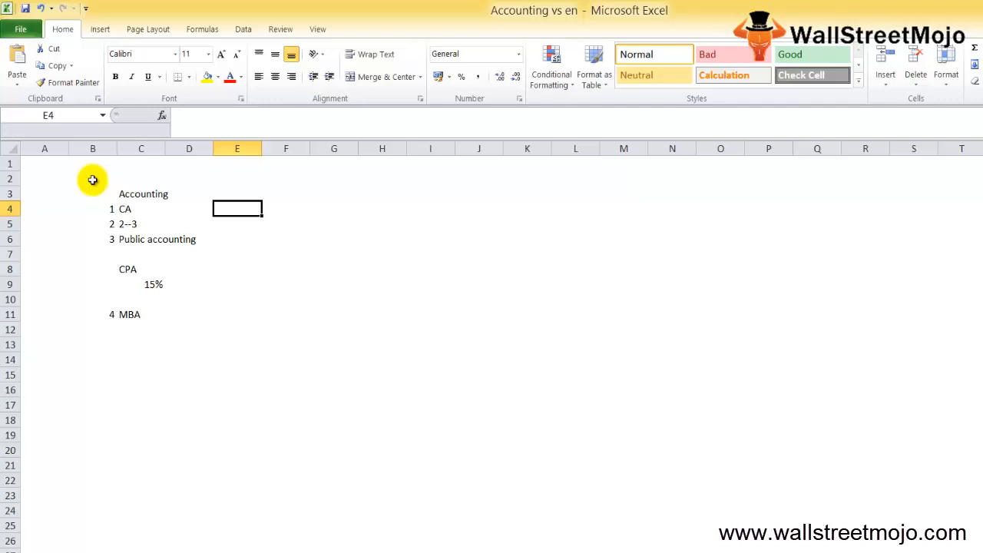
- Fill the Eng column with Mtech, PHD, Computer, Career bliss and 20
{"action": "type", "text": "Mtech"}
{"action": "left_click", "coordinate": [238, 193]}
{"action": "type", "text": "Eng"}
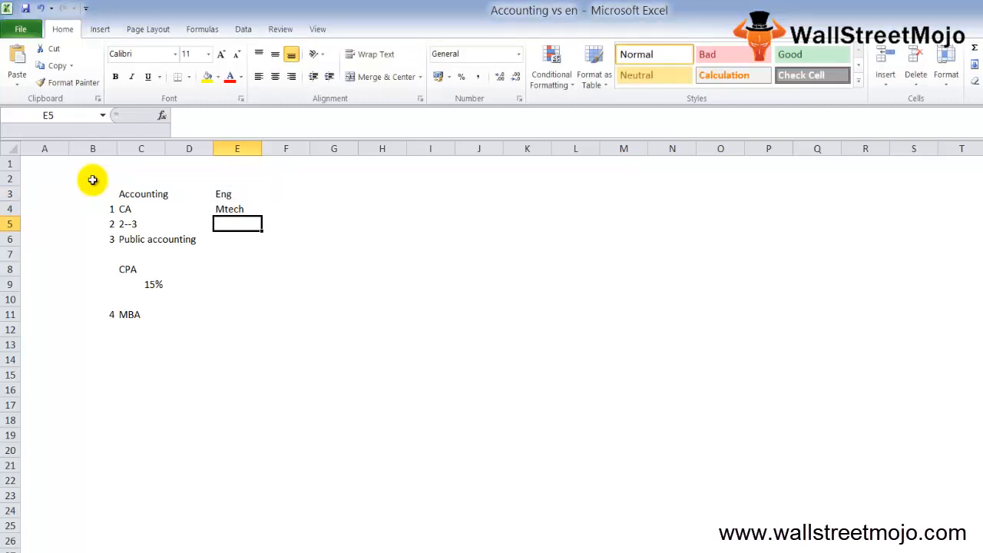
{"action": "type", "text": "PHD"}
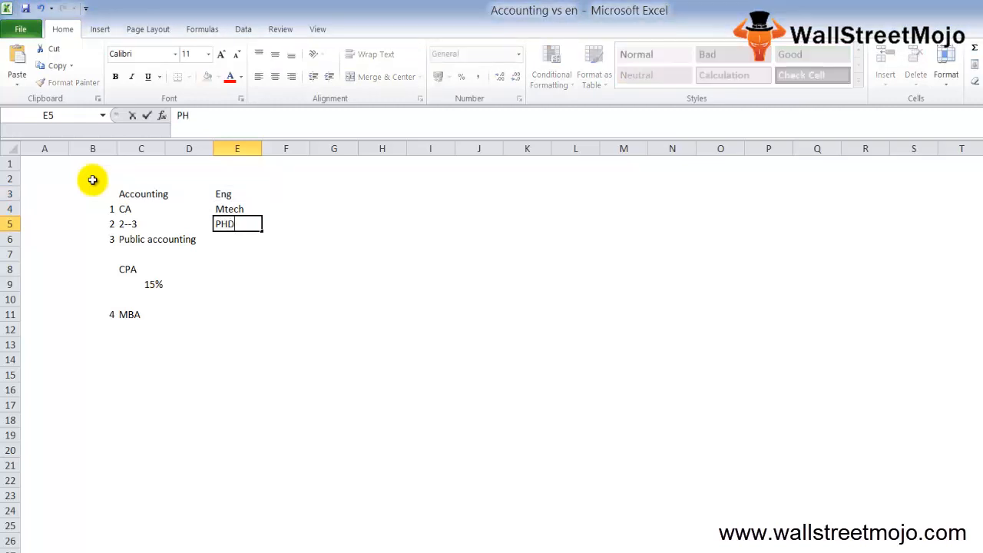
{"action": "key", "text": "Enter"}
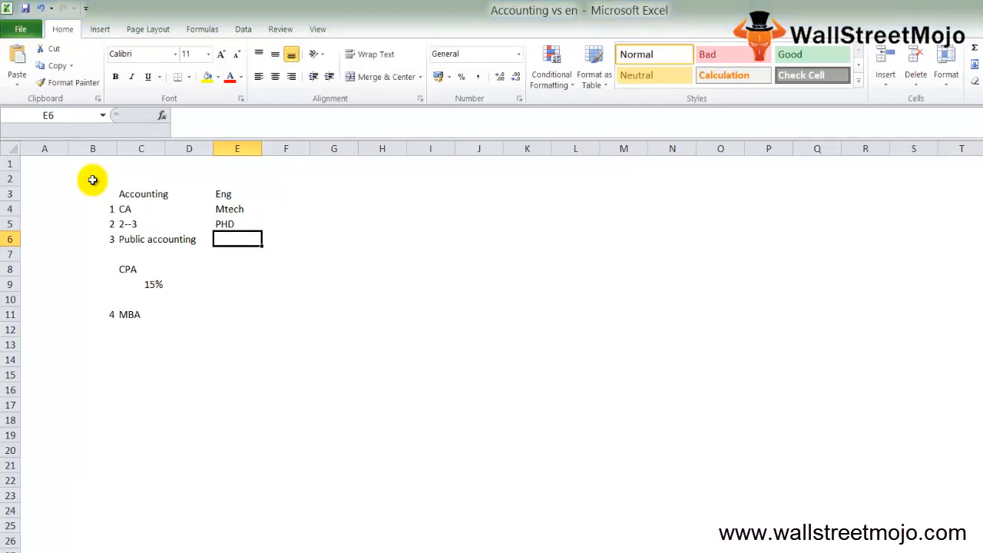
{"action": "type", "text": "Computer"}
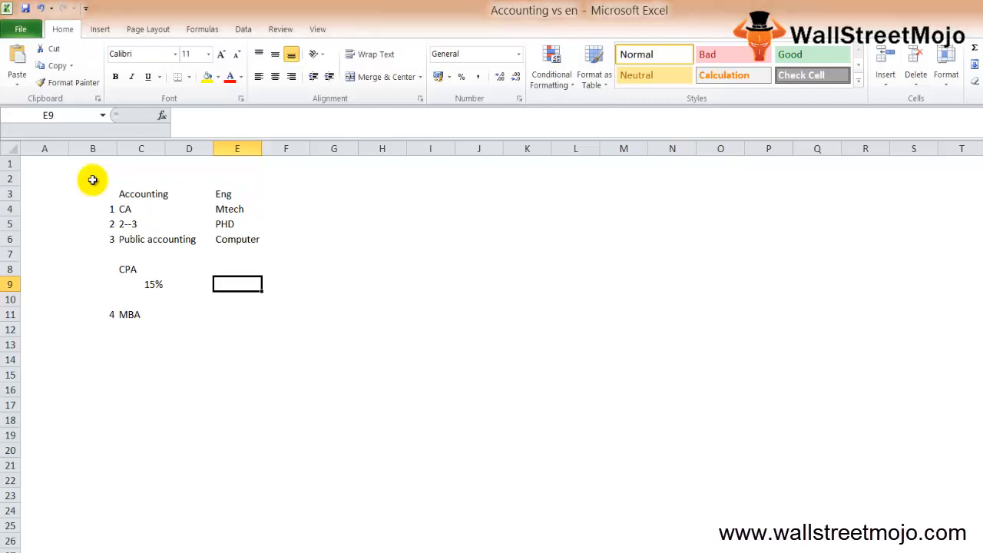
{"action": "type", "text": "Career bliss"}
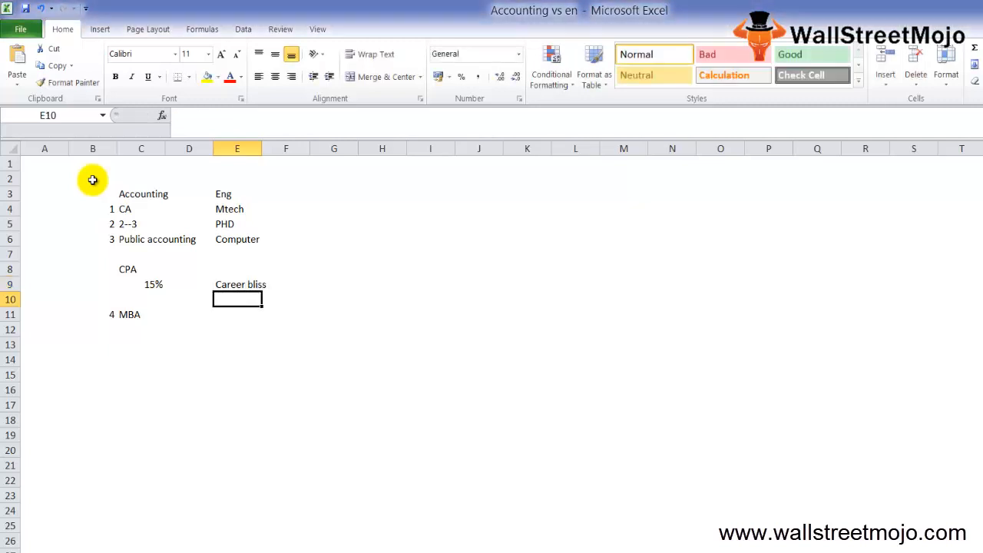
{"action": "type", "text": "20"}
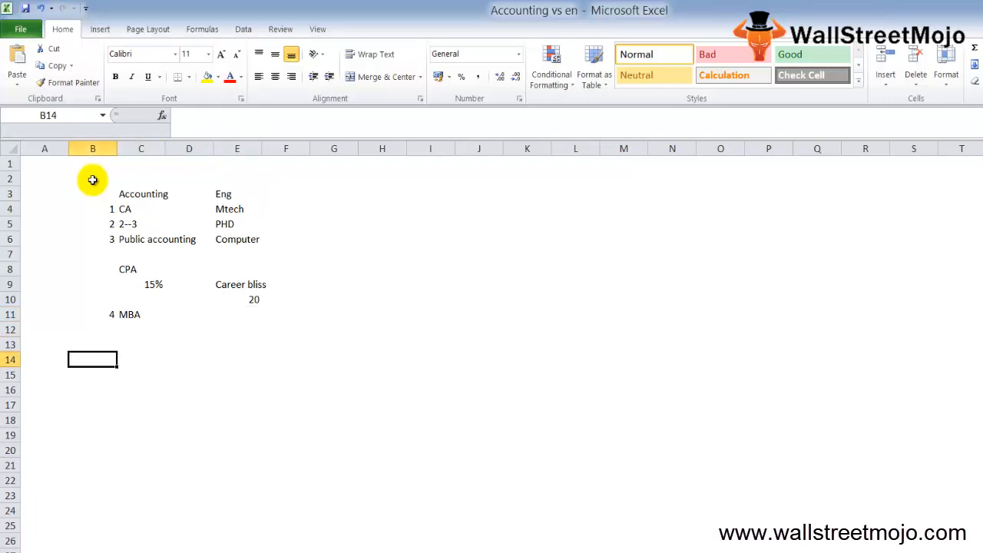
- Add Accounting item 5 'accurancy' with 'Few thousand' and a 'Monot' note beneath
{"action": "type", "text": "5"}
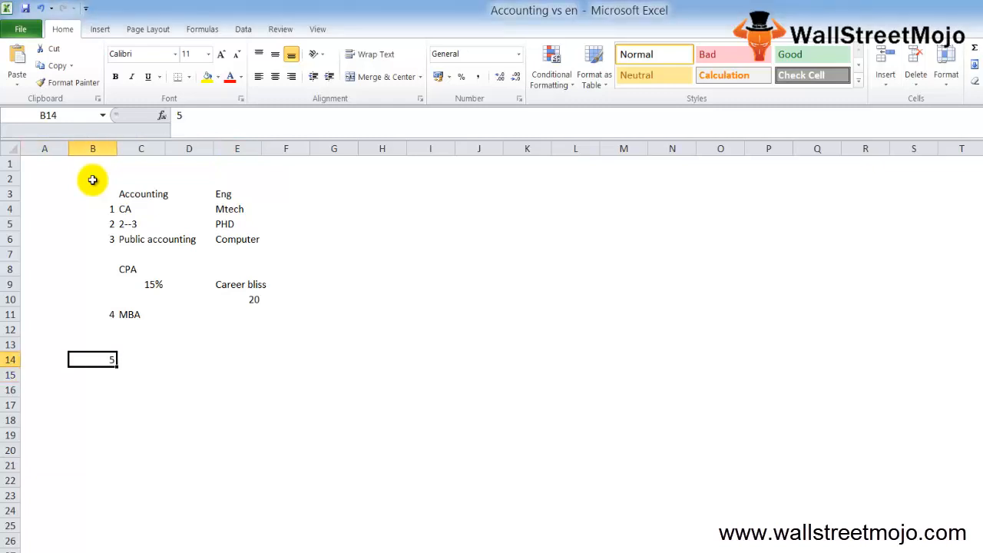
{"action": "left_click", "coordinate": [140, 374]}
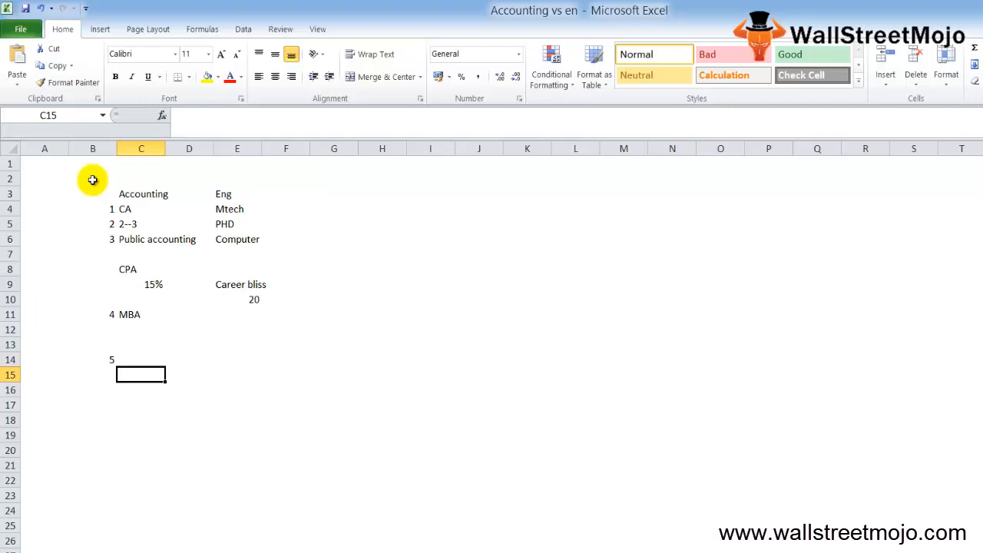
{"action": "type", "text": "accurancy"}
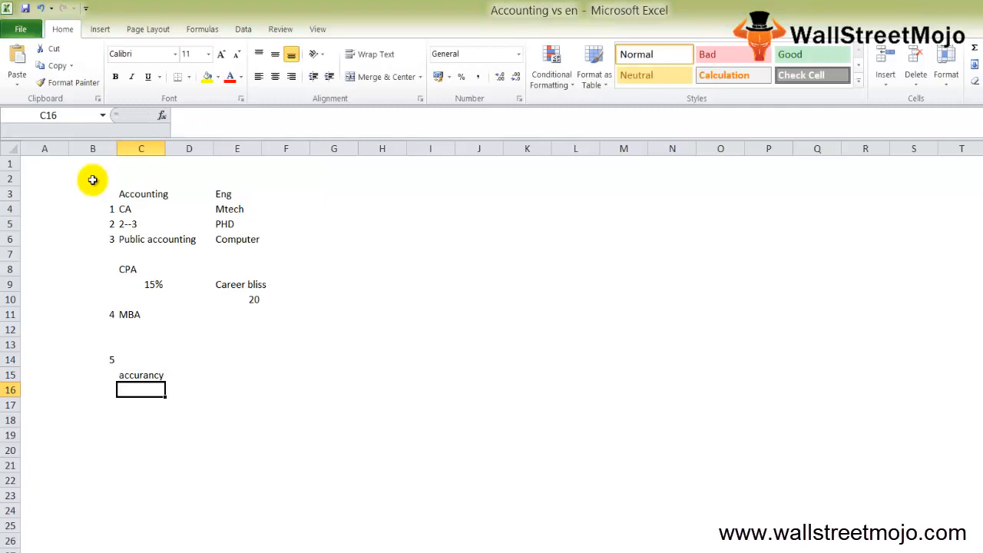
{"action": "key", "text": "Down"}
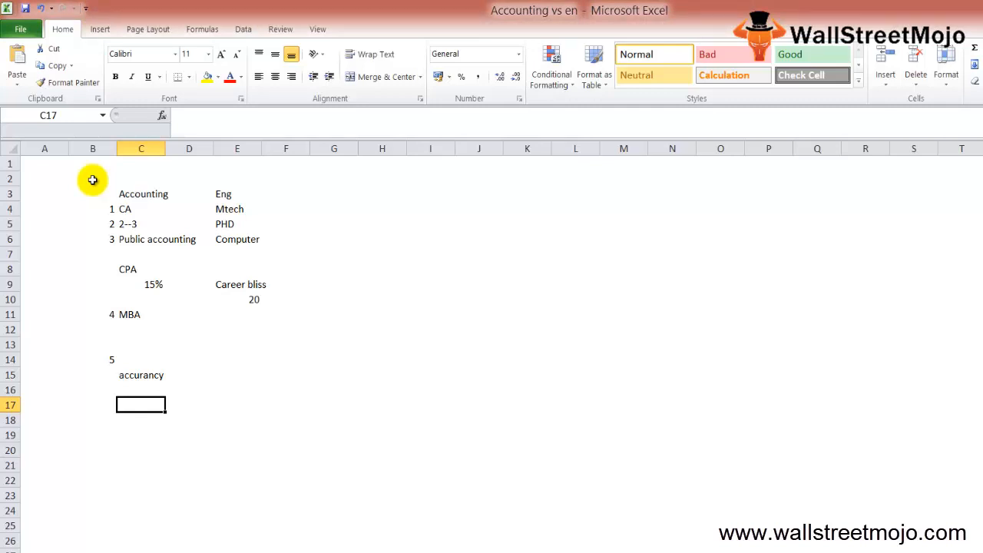
{"action": "left_click", "coordinate": [141, 375]}
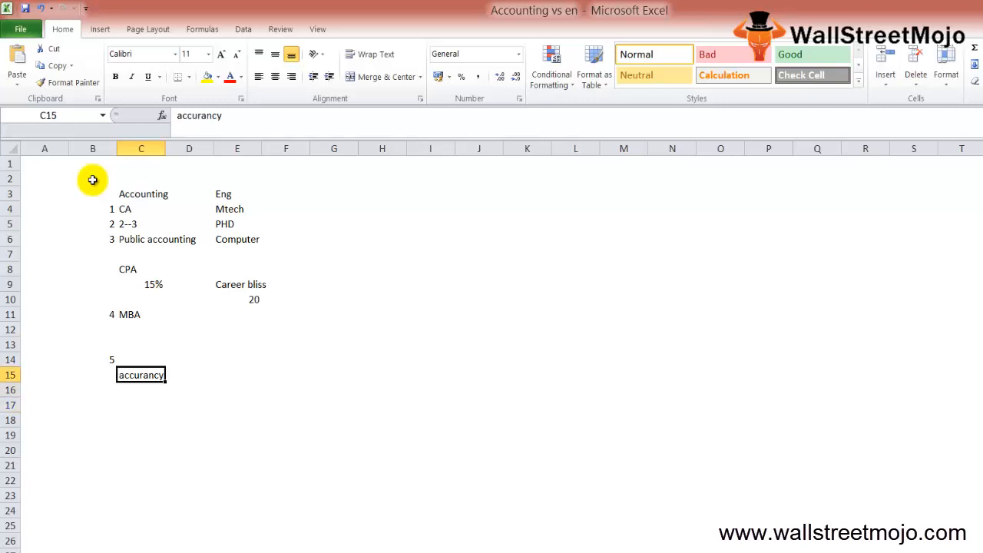
{"action": "key", "text": "Enter"}
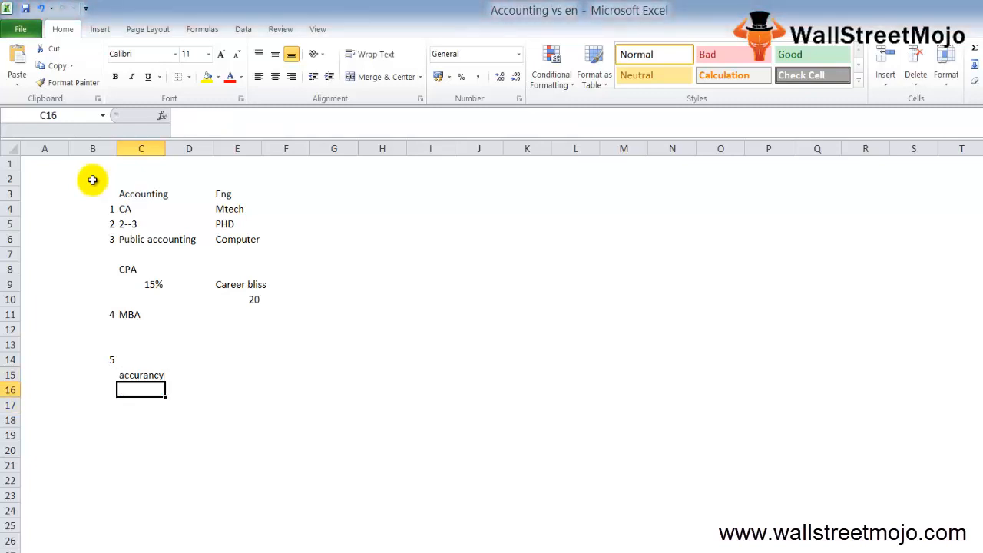
{"action": "type", "text": "Few thousand"}
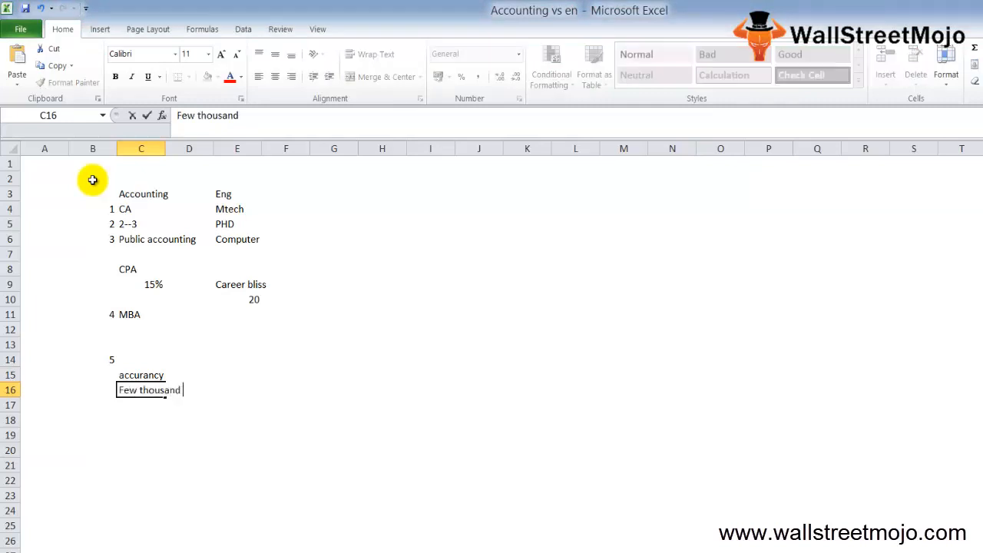
{"action": "key", "text": "Enter"}
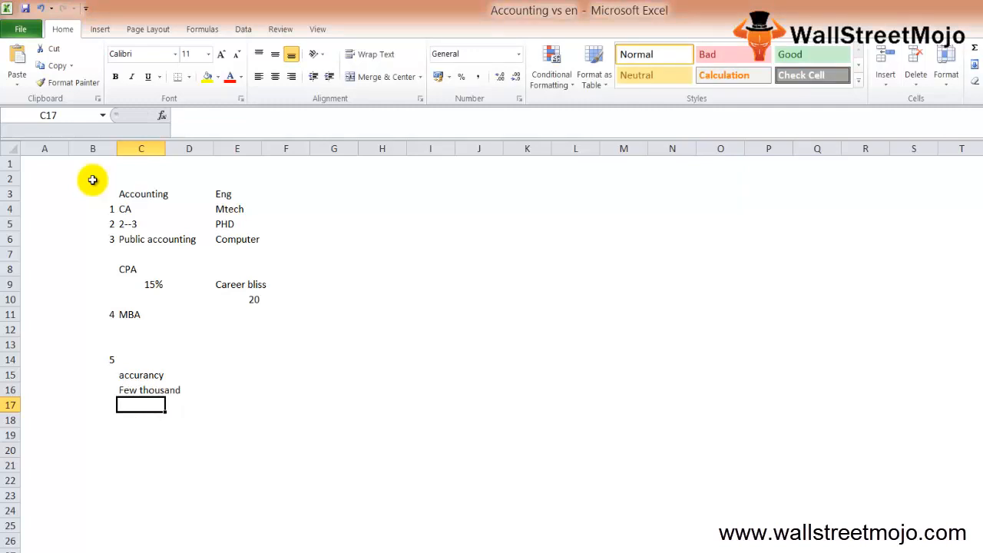
{"action": "key", "text": "Down"}
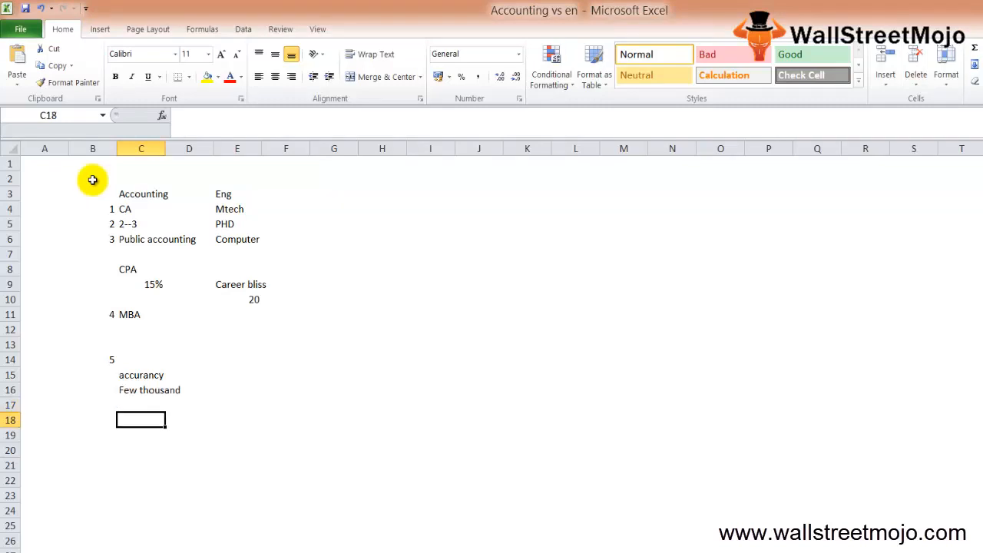
{"action": "type", "text": "Mon"}
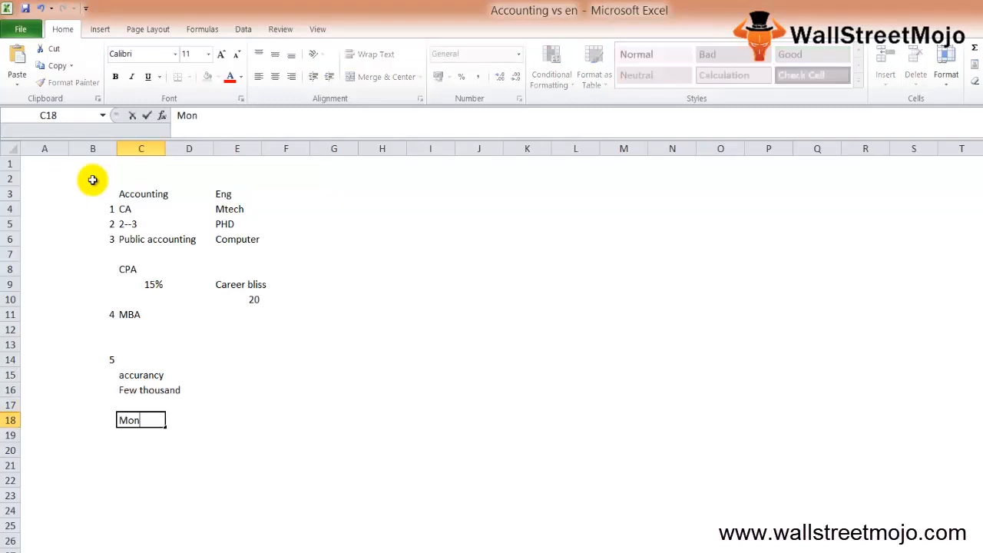
{"action": "key", "text": "Enter"}
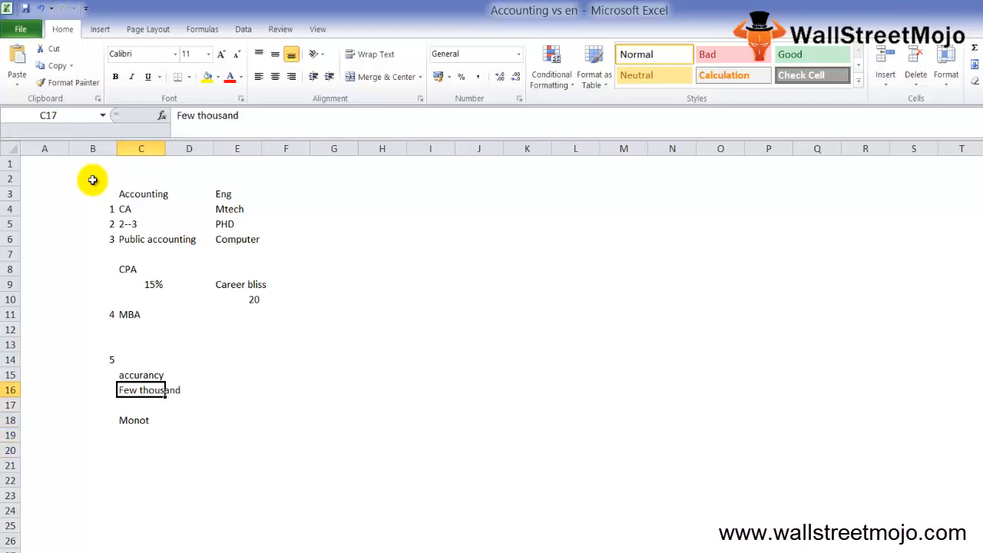
- List Research, Development, Design, Construction and Operation down the Eng column on alternating rows
{"action": "left_click", "coordinate": [237, 344]}
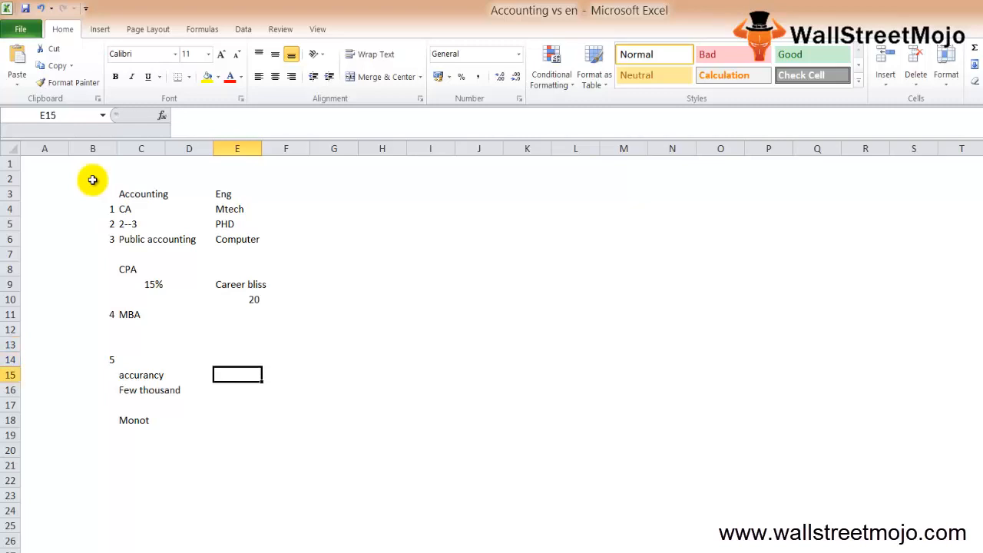
{"action": "type", "text": "Resea"}
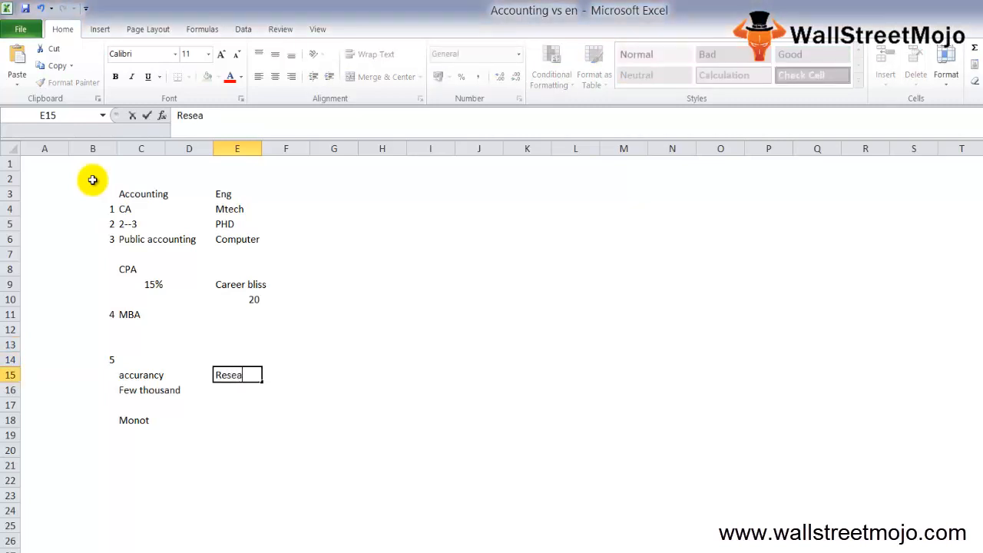
{"action": "key", "text": "Enter"}
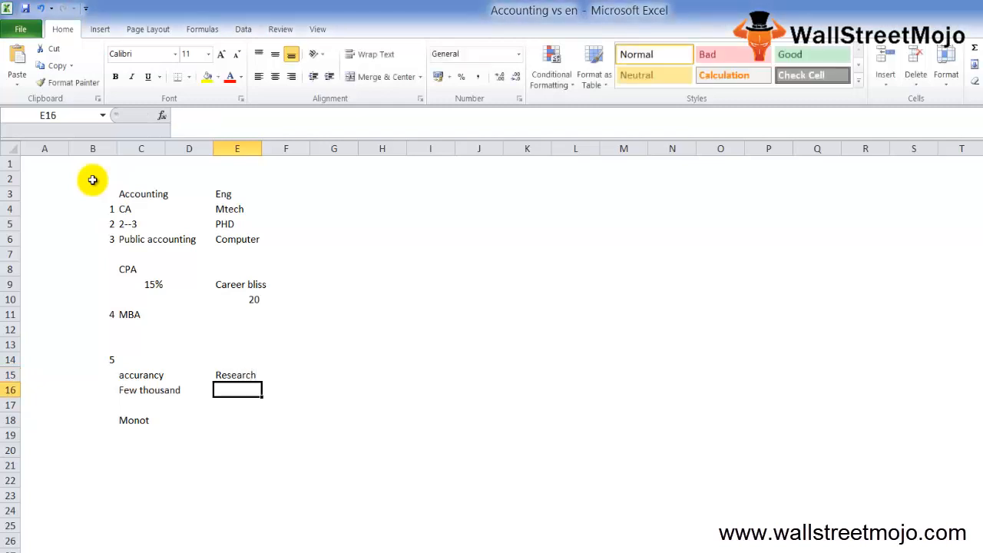
{"action": "left_click", "coordinate": [236, 375]}
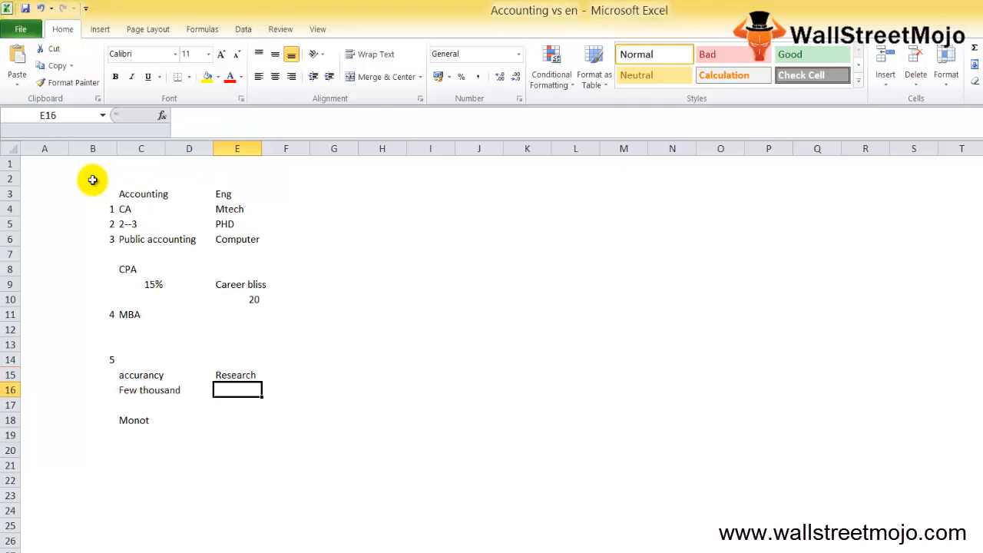
{"action": "type", "text": "Design"}
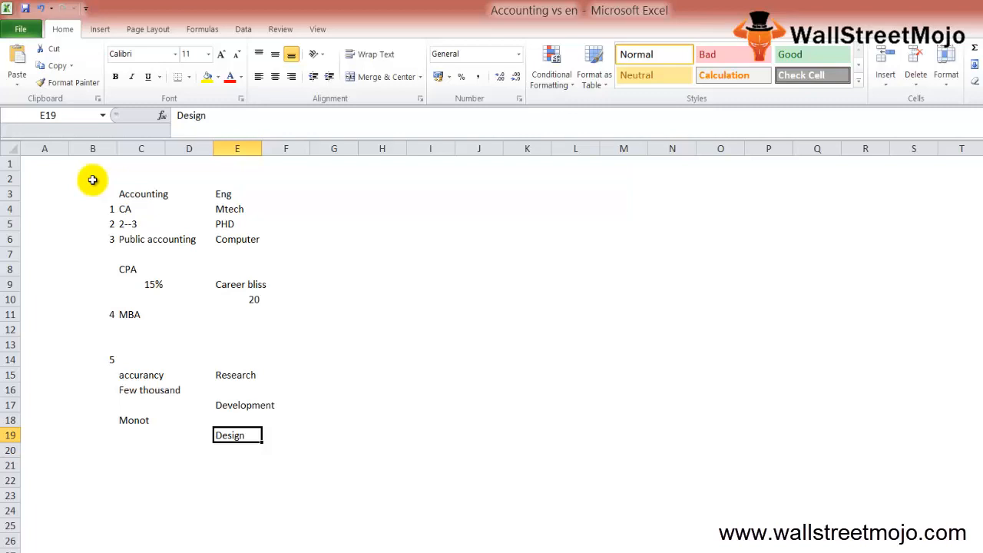
{"action": "key", "text": "Enter"}
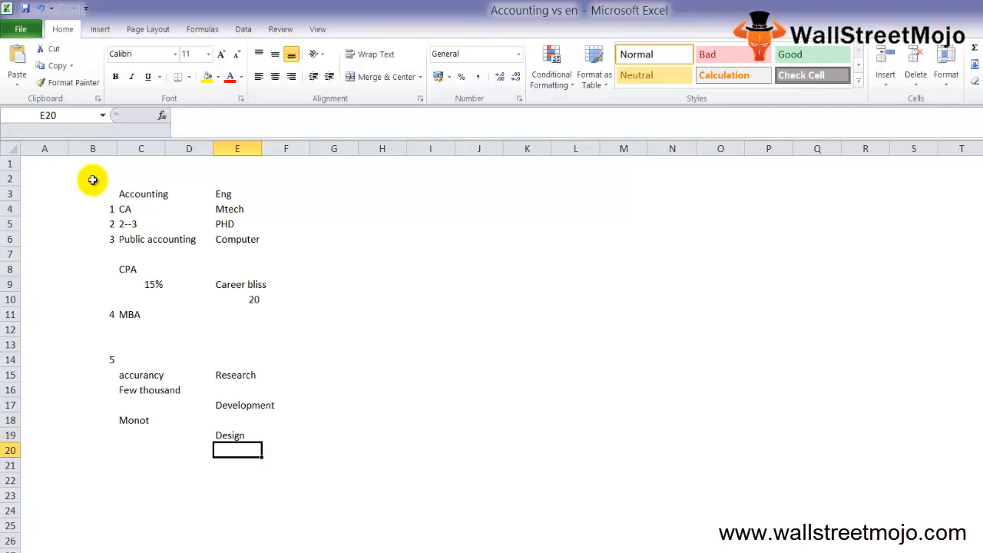
{"action": "type", "text": "Construction"}
{"action": "left_click", "coordinate": [237, 496]}
{"action": "type", "text": "Operation"}
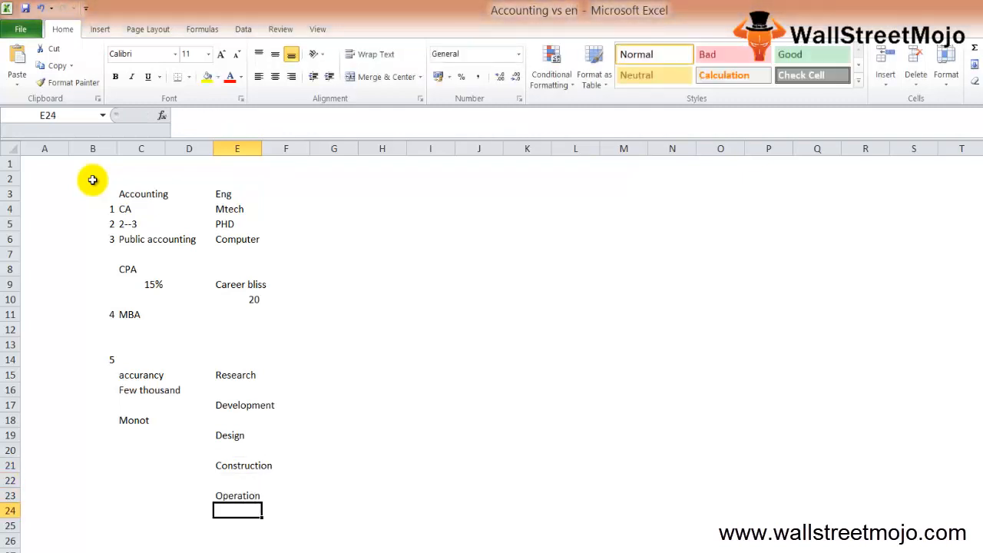
{"action": "left_click", "coordinate": [238, 496]}
{"action": "type", "text": "6"}
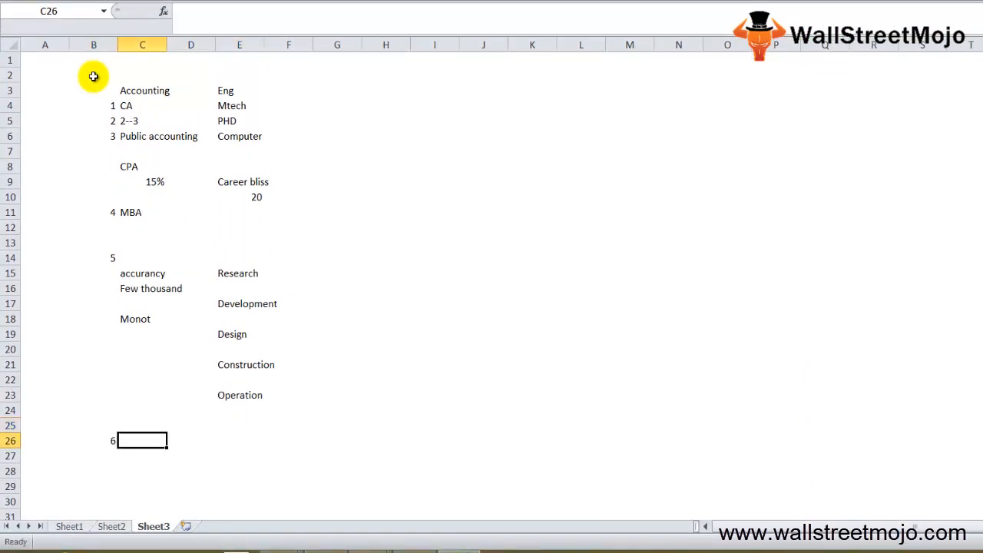
- Label item 6 'Work life' with 40 and 16 below, and add IB under Eng
{"action": "type", "text": "Work lig"}
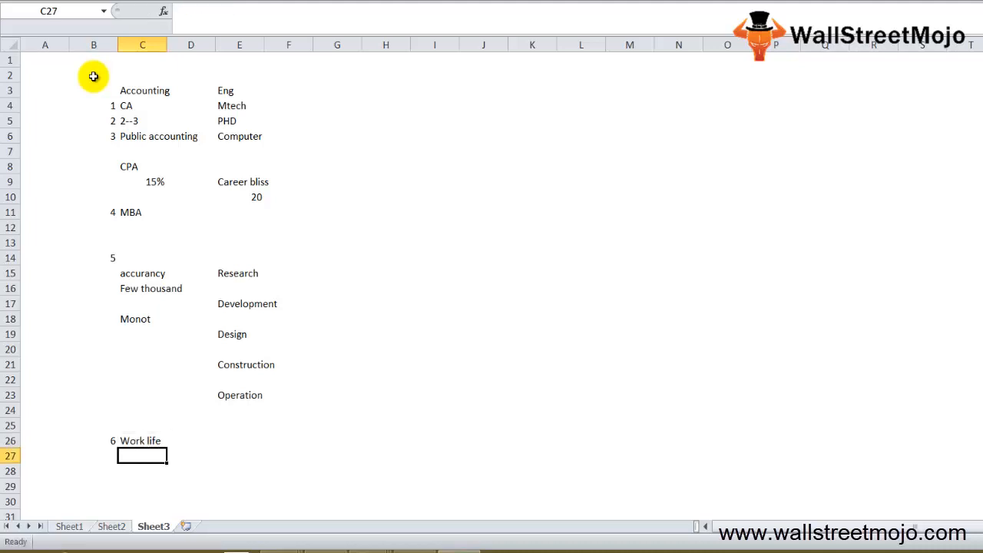
{"action": "key", "text": "Enter"}
{"action": "type", "text": "40"}
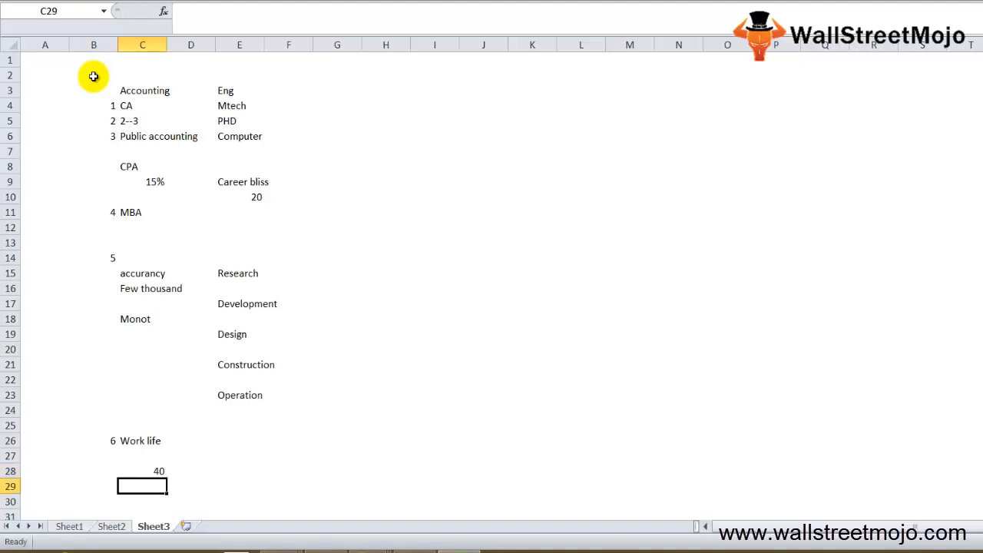
{"action": "scroll", "scroll_direction": "down", "scroll_amount": 3}
{"action": "type", "text": "16"}
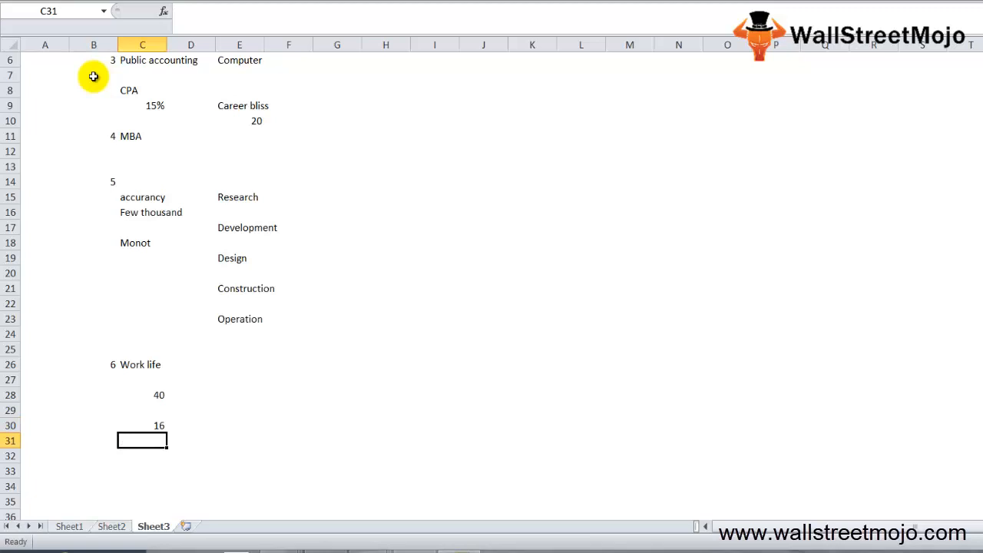
{"action": "left_click", "coordinate": [190, 365]}
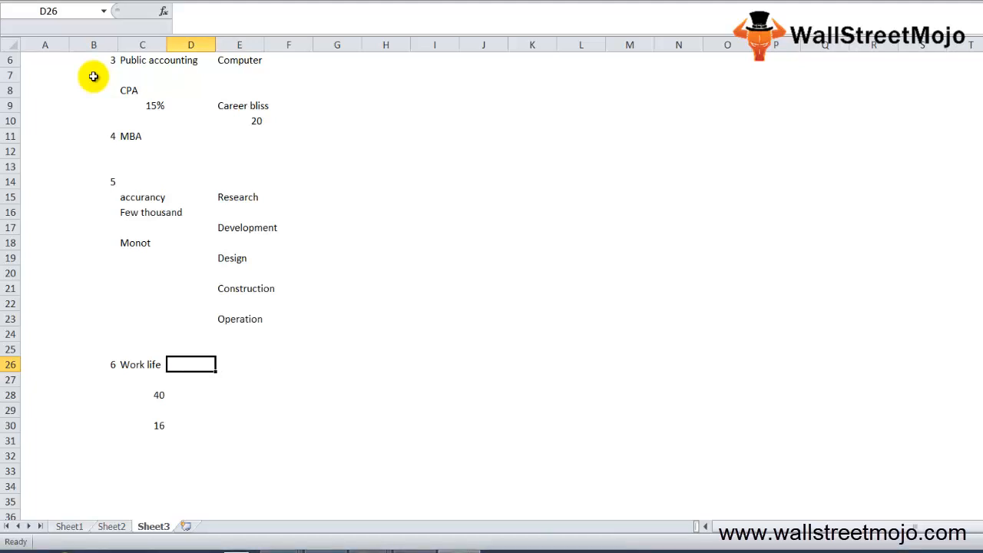
{"action": "left_click", "coordinate": [239, 364]}
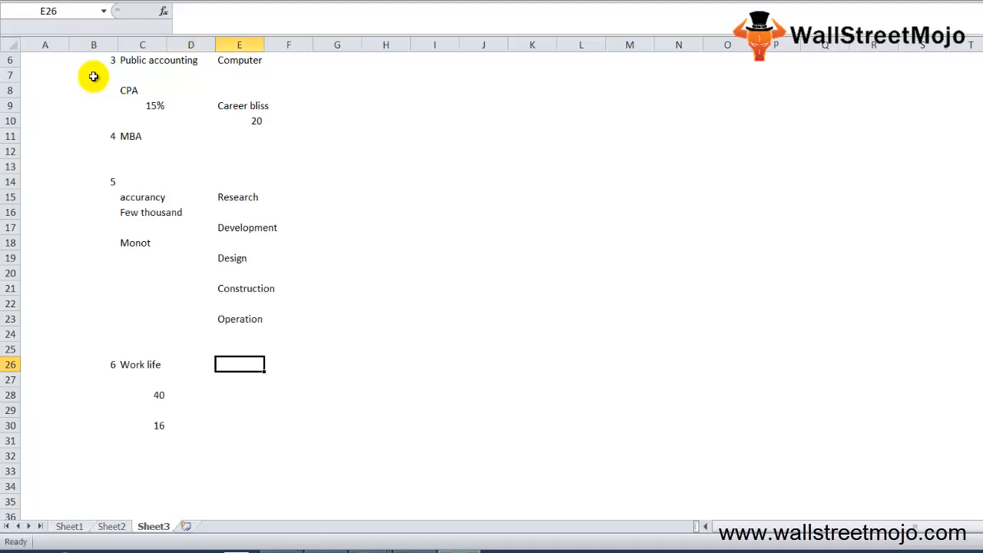
{"action": "key", "text": "Down"}
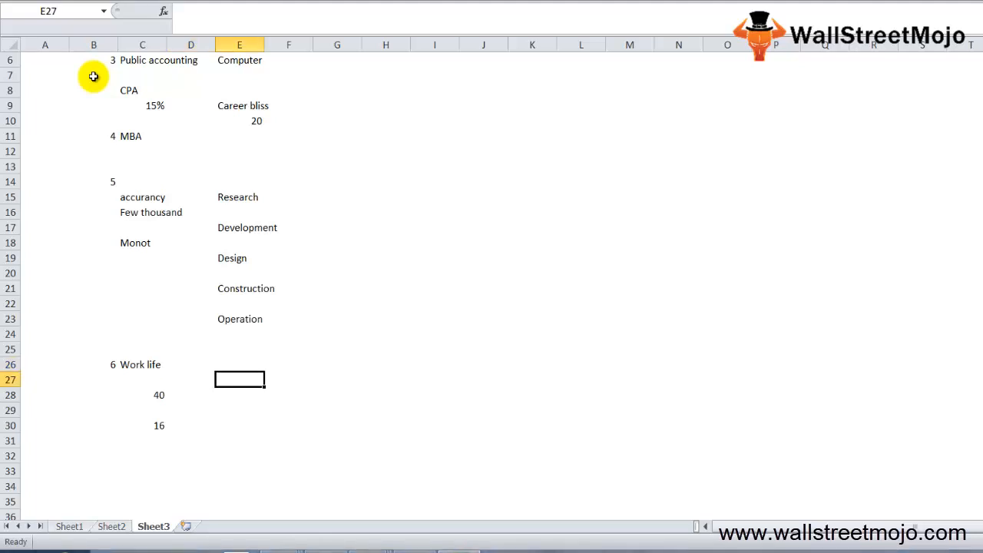
{"action": "type", "text": "IB"}
{"action": "left_click", "coordinate": [93, 471]}
{"action": "type", "text": "7"}
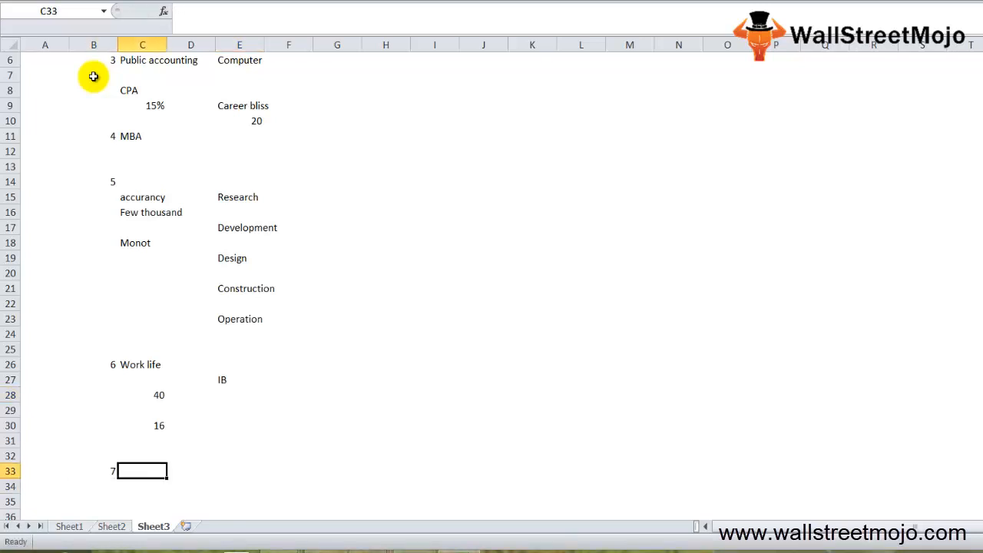
{"action": "mouse_move", "coordinate": [424, 381]}
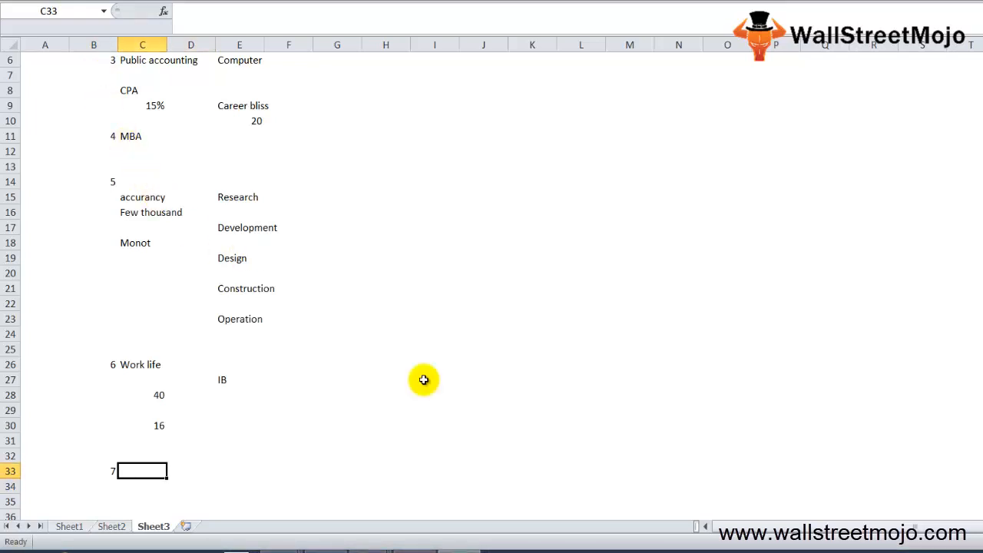
- Enter salaries: 65940 for Accounting; 110650, 106050, 103590 and 95780 for Engineering
{"action": "type", "text": "65940"}
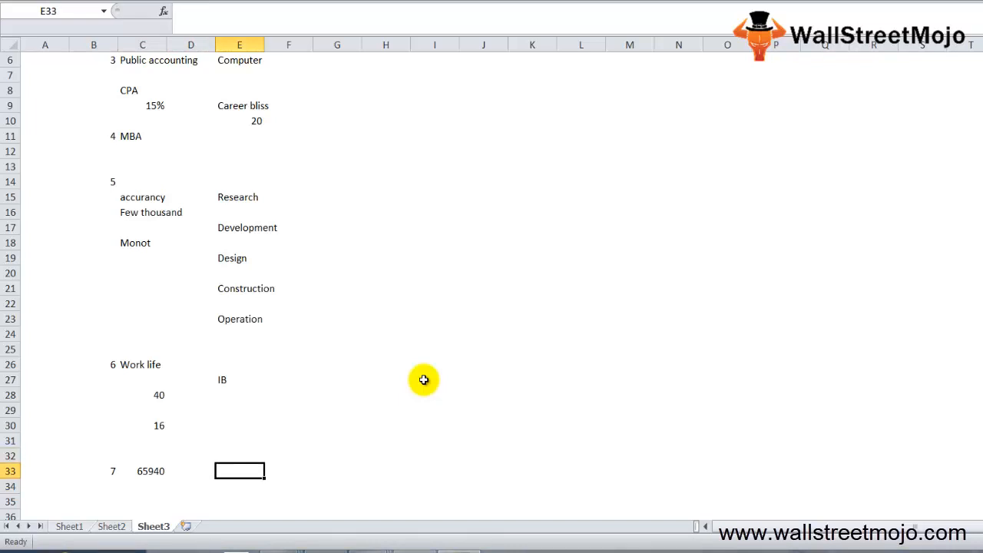
{"action": "type", "text": "110650"}
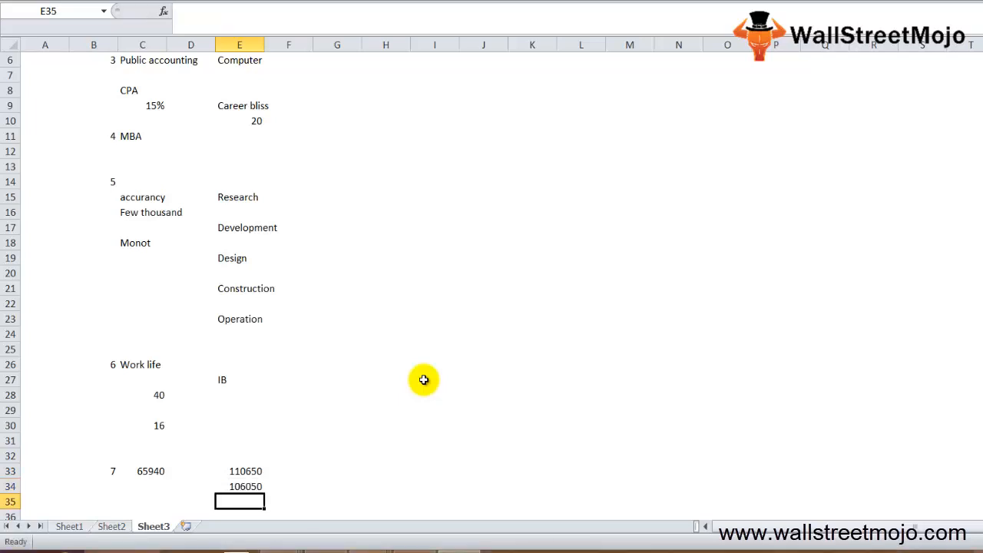
{"action": "type", "text": "1039"}
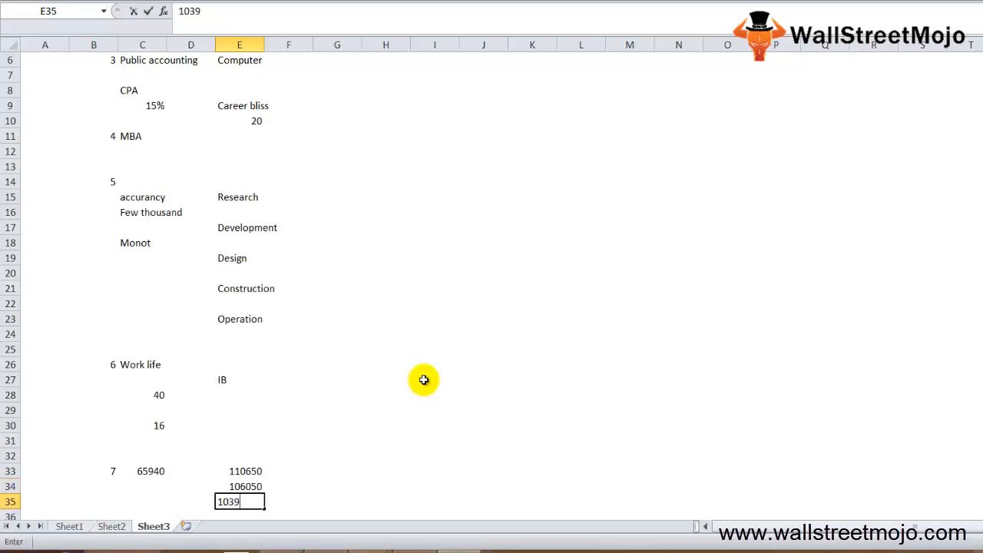
{"action": "key", "text": "Enter"}
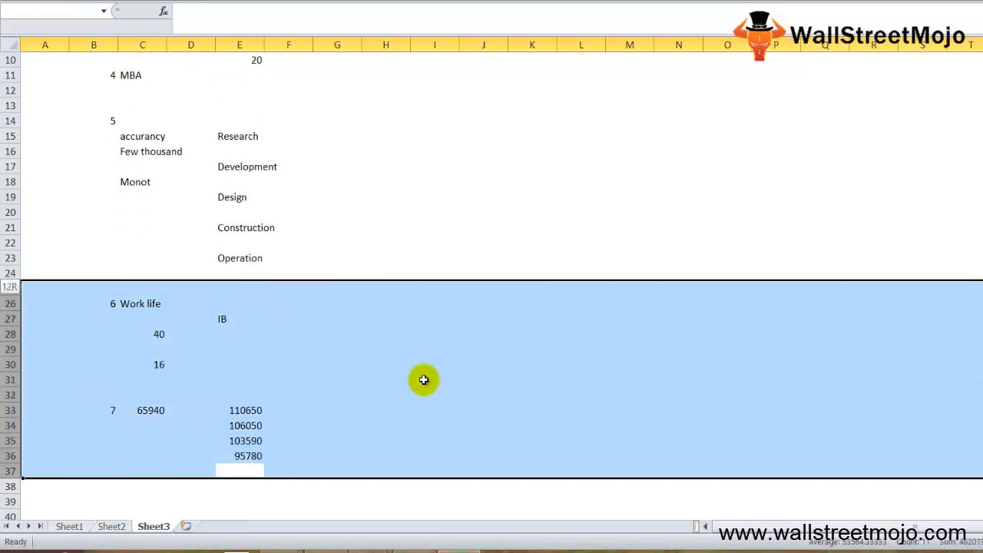
{"action": "left_click", "coordinate": [113, 526]}
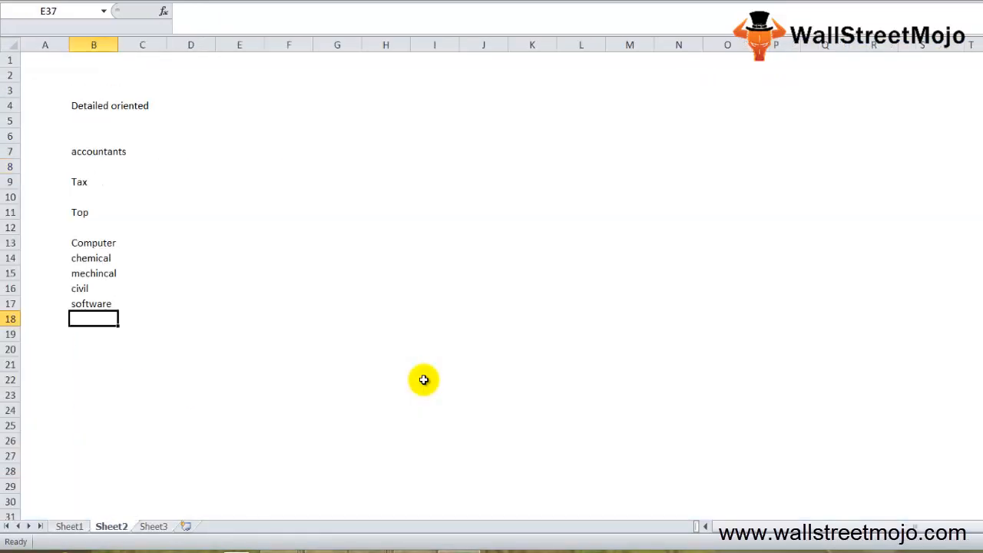
{"action": "left_click", "coordinate": [154, 526]}
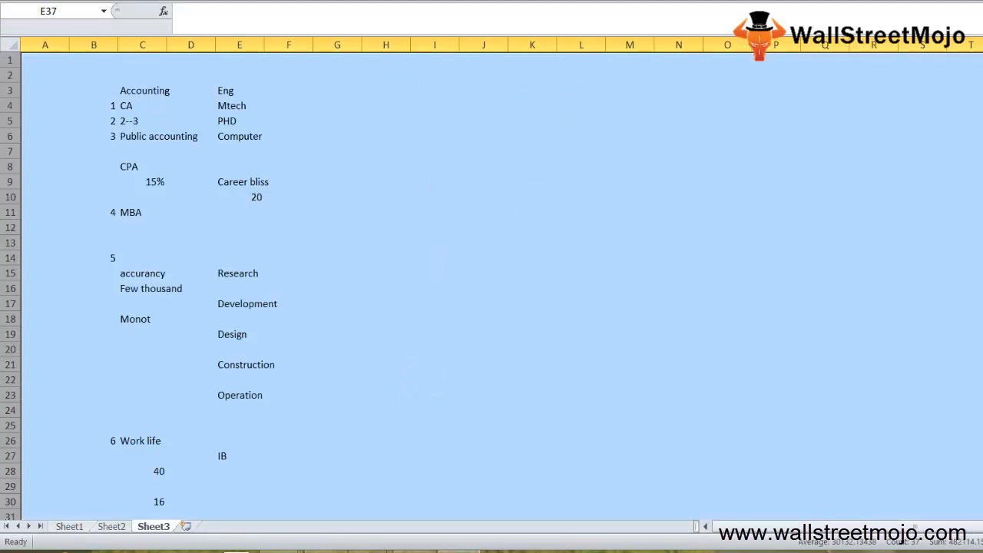
{"action": "mouse_move", "coordinate": [350, 131]}
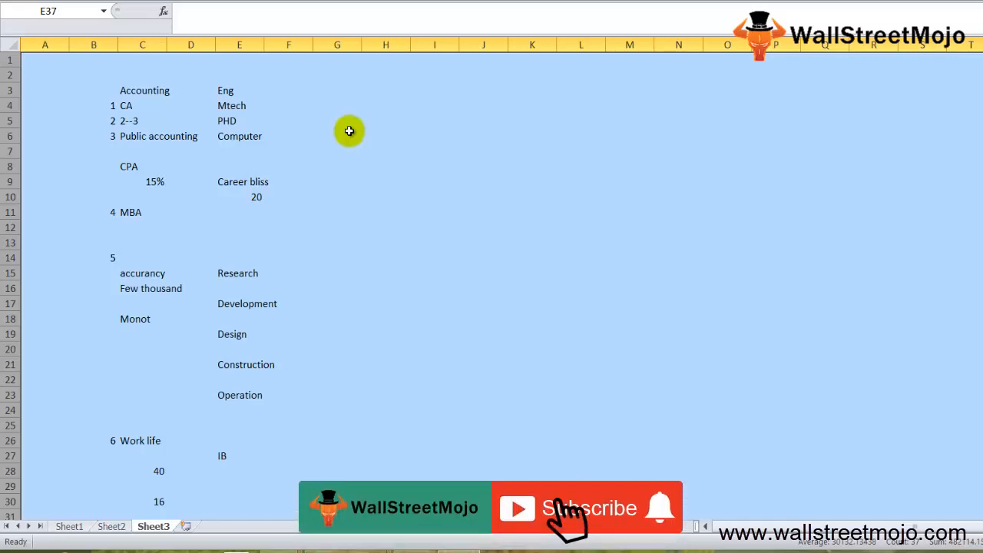
{"action": "left_click", "coordinate": [594, 509]}
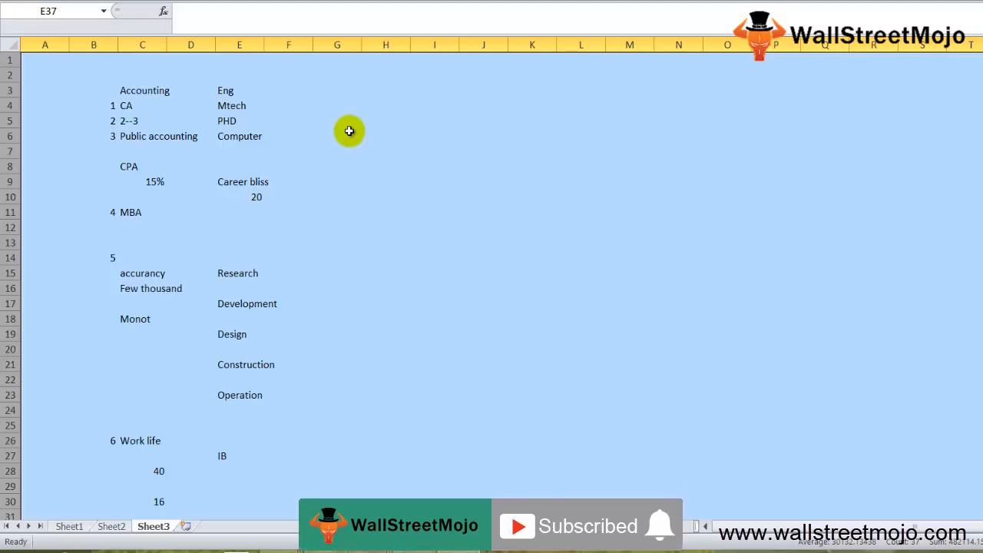